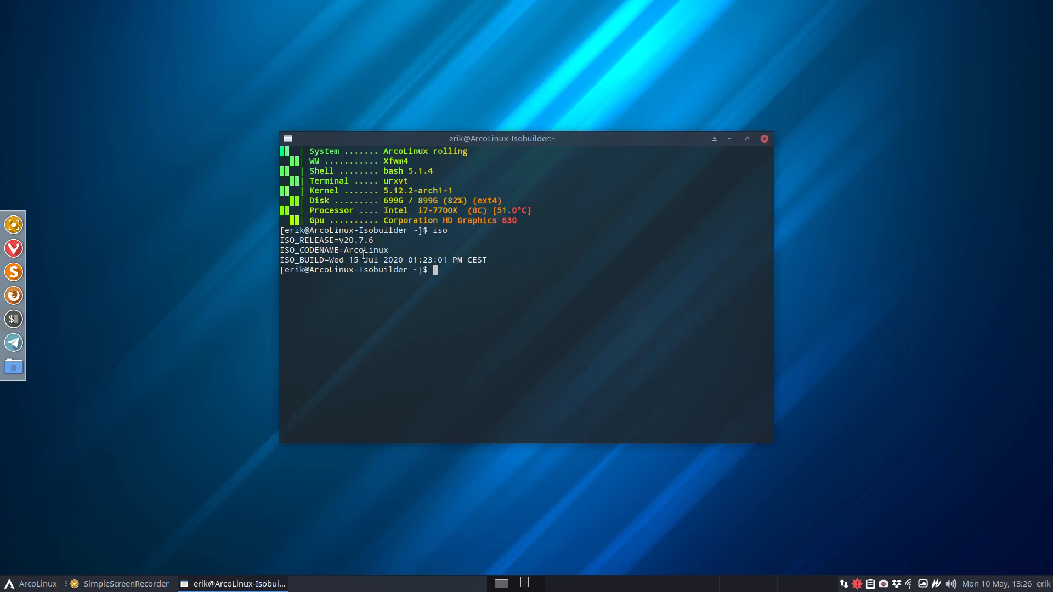
pyautogui.moveTo(343, 240)
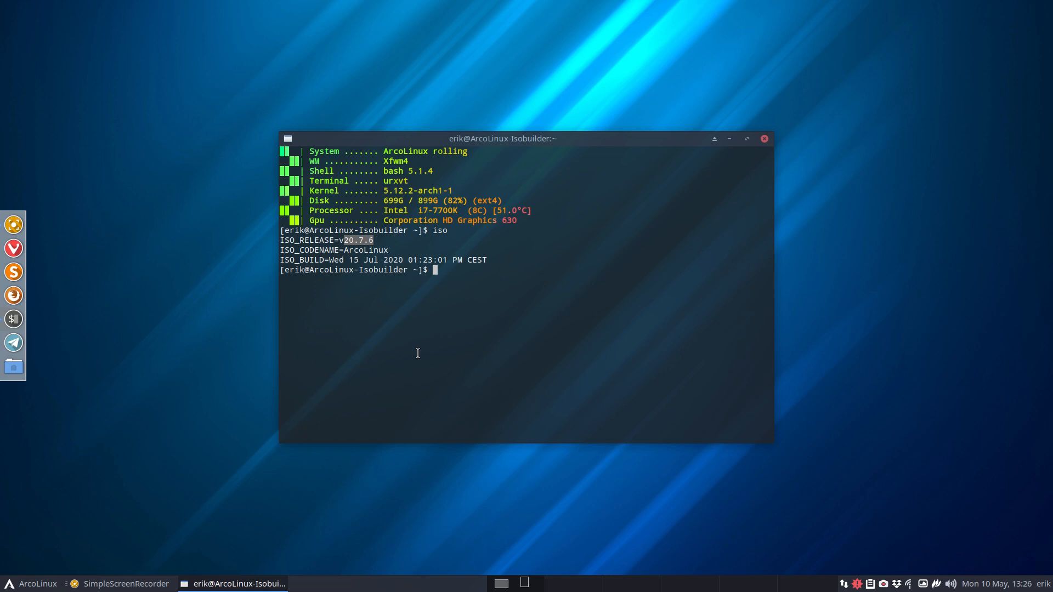
# Run 'sudo pacman -S sayonara' with the password; it fails with target not found, then cancel the recalled command.
pyautogui.write('sudo pacman')
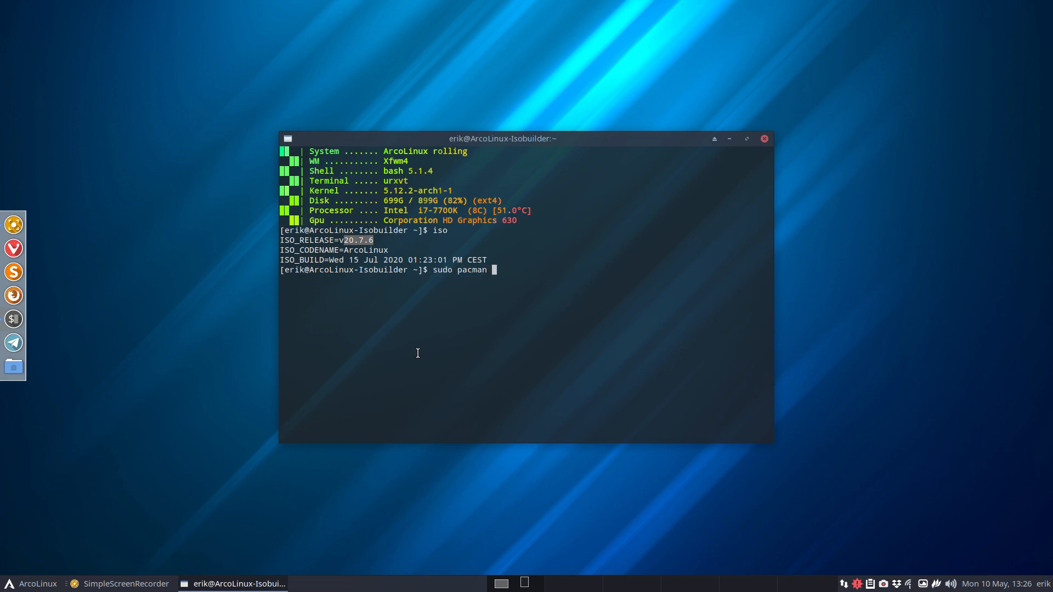
pyautogui.write('-S s')
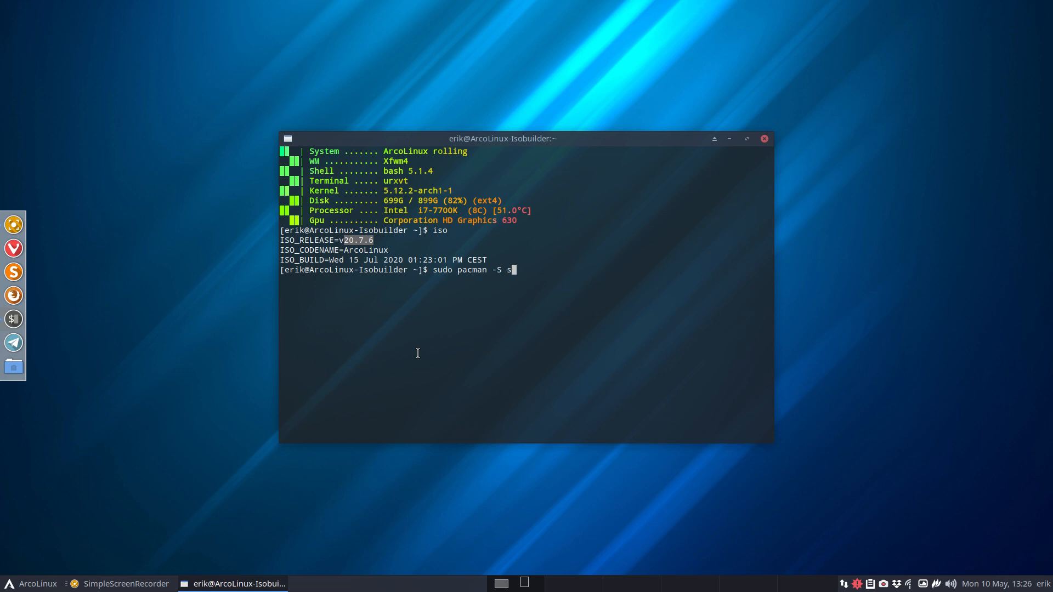
pyautogui.press('Return')
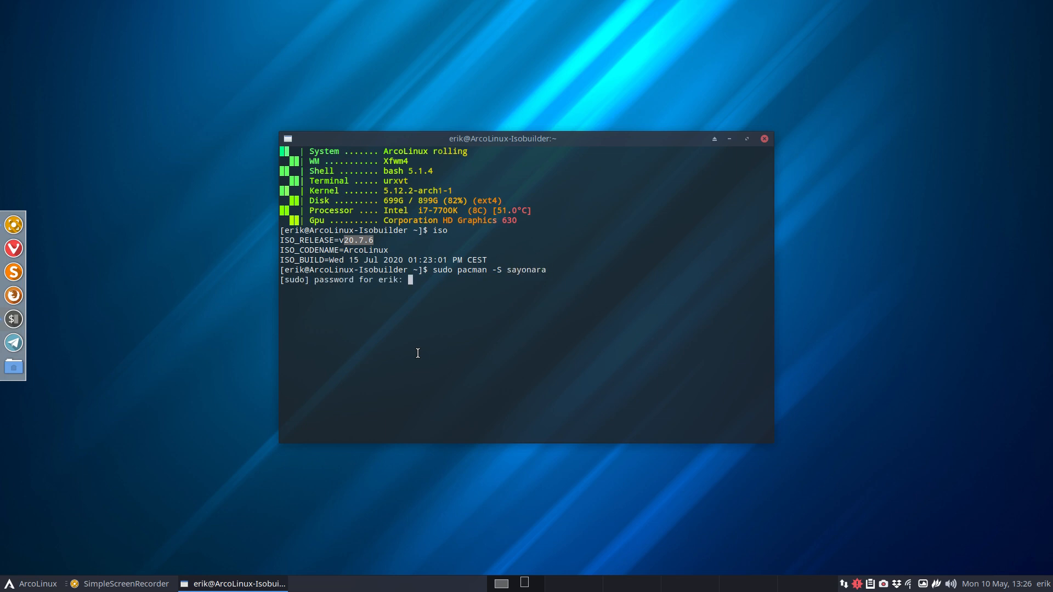
pyautogui.press('Return')
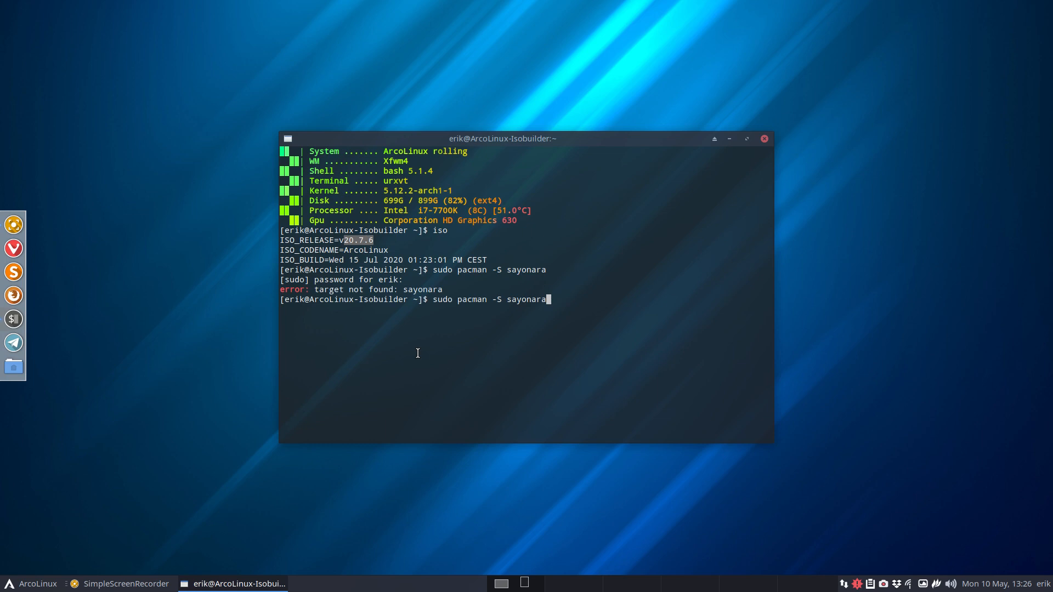
pyautogui.press('ctrl+c')
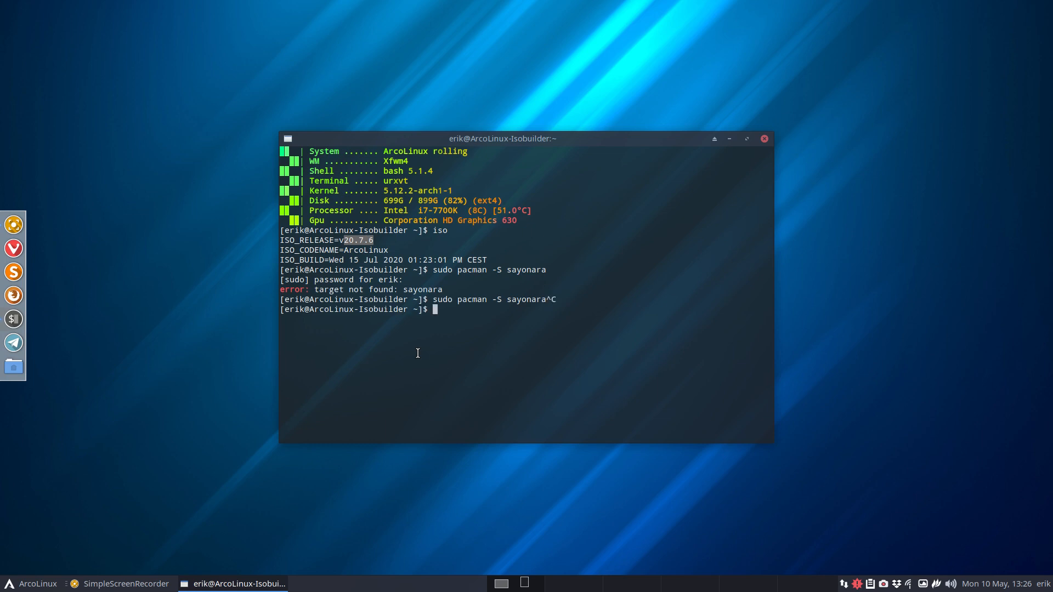
# Run 'update' to upgrade the system packages (feh, libimagequant, yay-bin).
pyautogui.write('update')
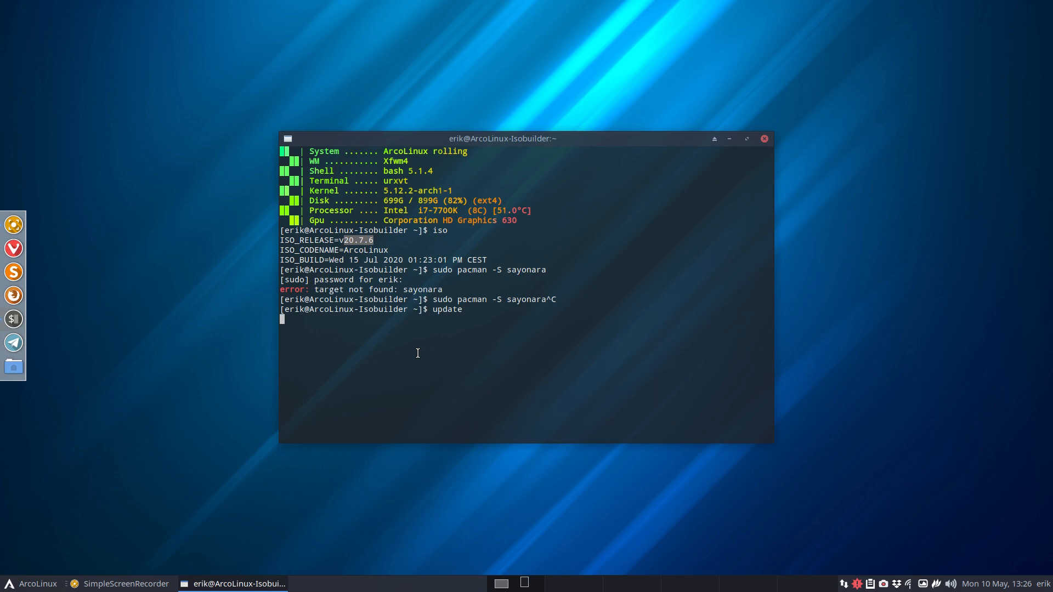
pyautogui.press('Return')
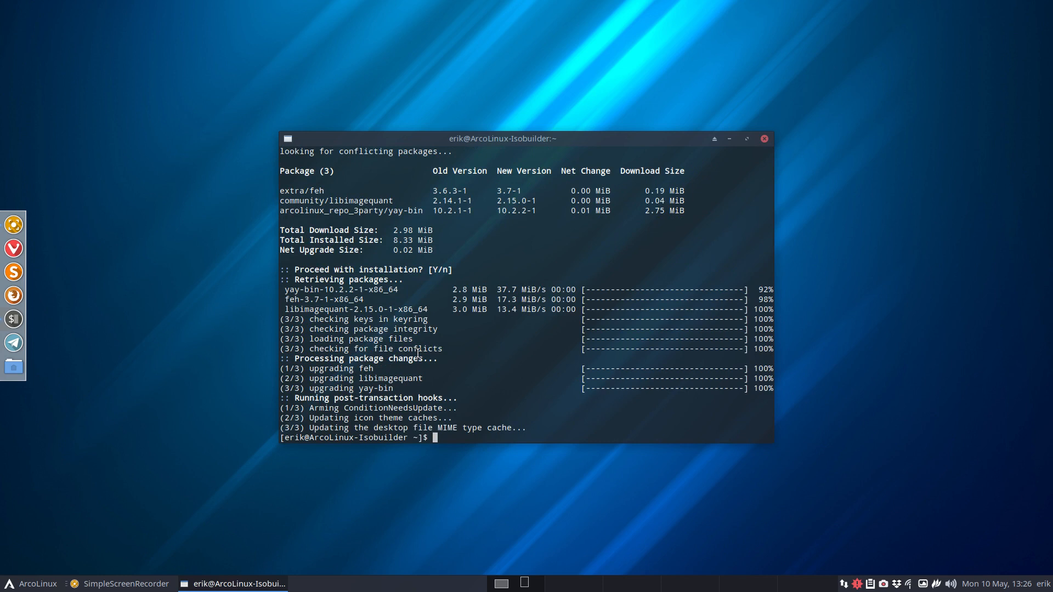
# Install sayonara-player with 'sudo pacman -S sayonara-player'.
pyautogui.write('sudo pacman -S sayonara')
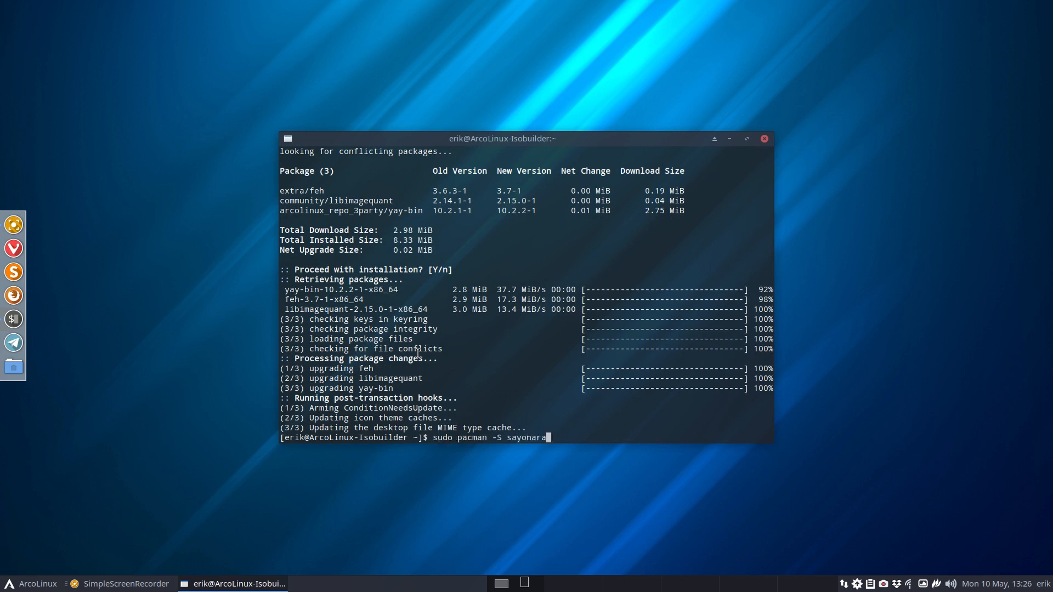
pyautogui.write('-player')
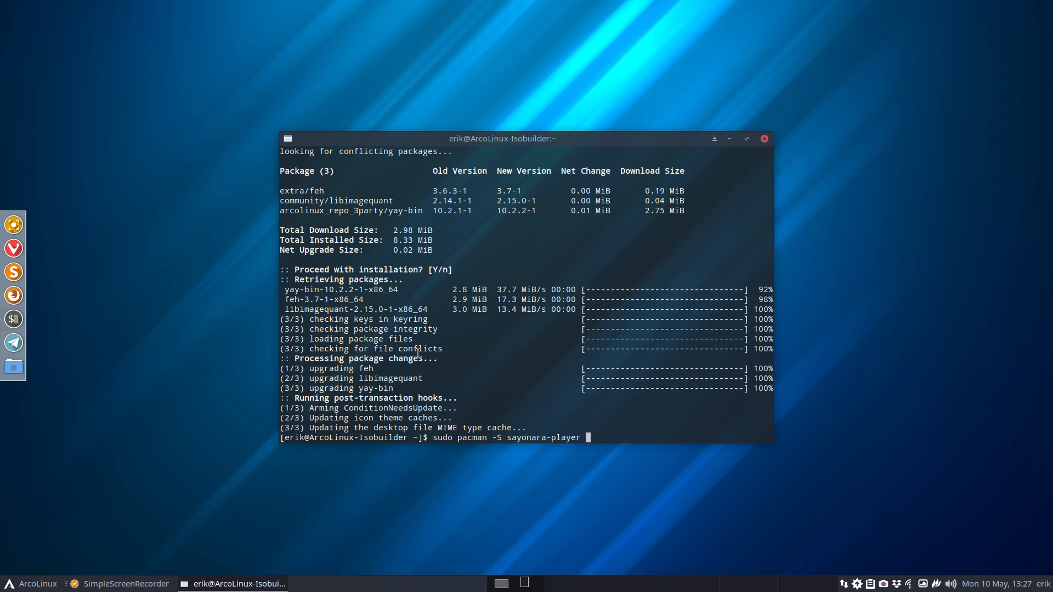
pyautogui.press('Return')
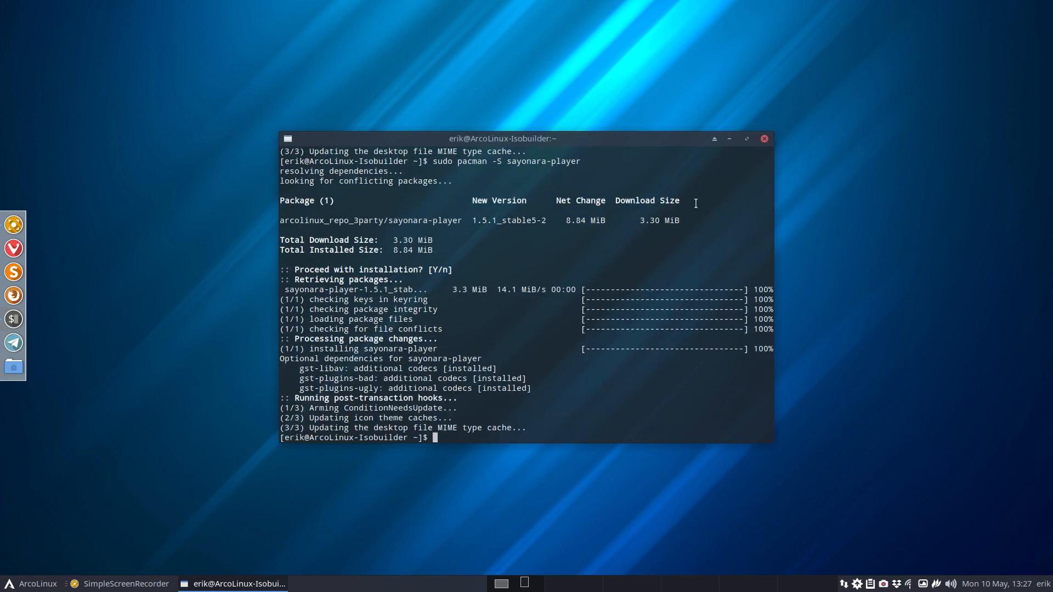
# Launch Sayonara Player from the application menu by searching 'say'.
pyautogui.click(32, 582)
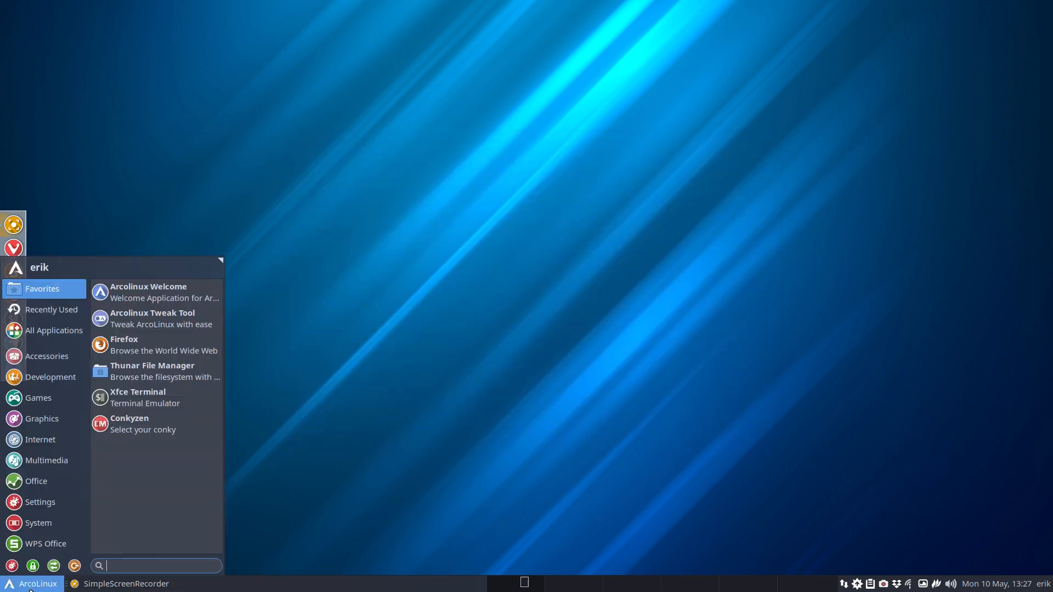
pyautogui.write('say')
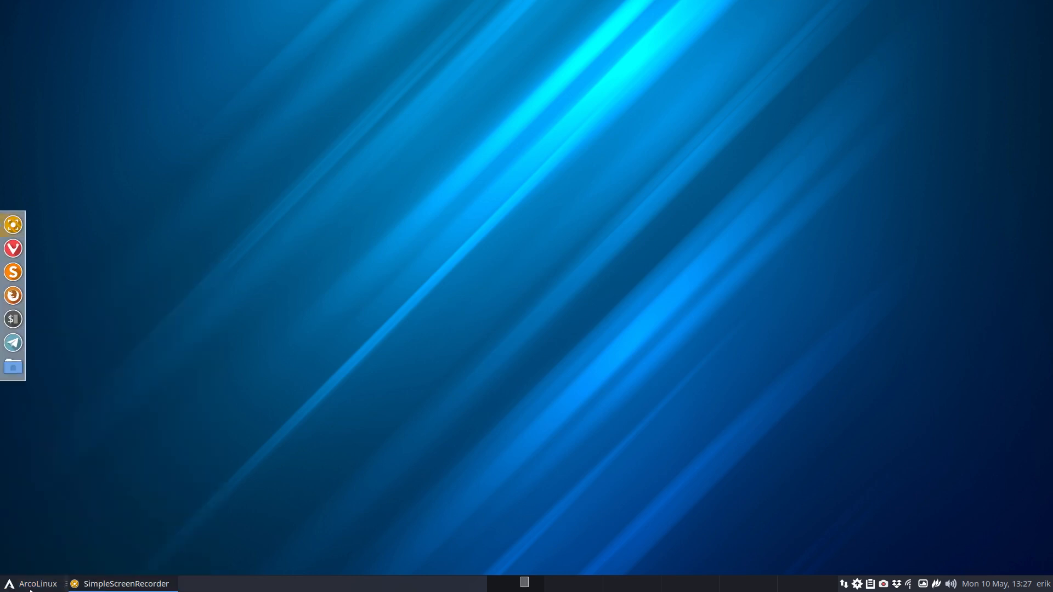
pyautogui.click(12, 378)
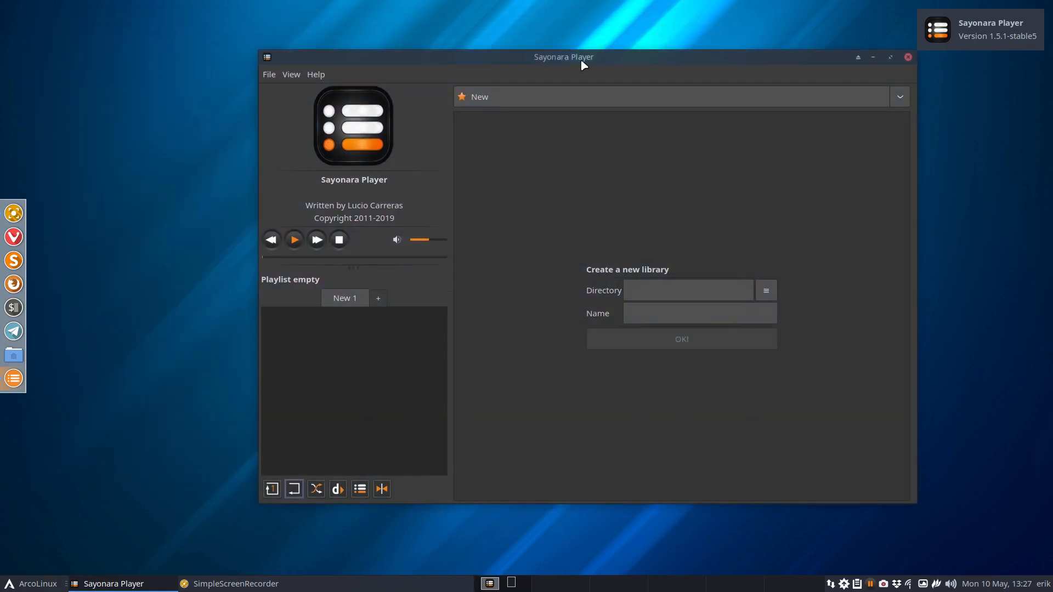
pyautogui.moveTo(1033, 46)
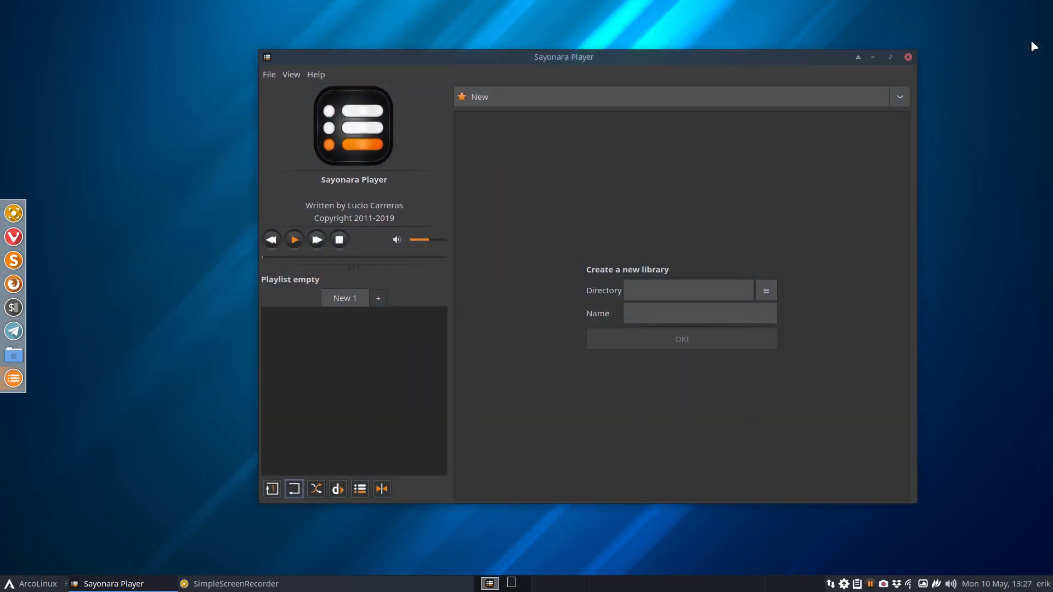
pyautogui.moveTo(743, 264)
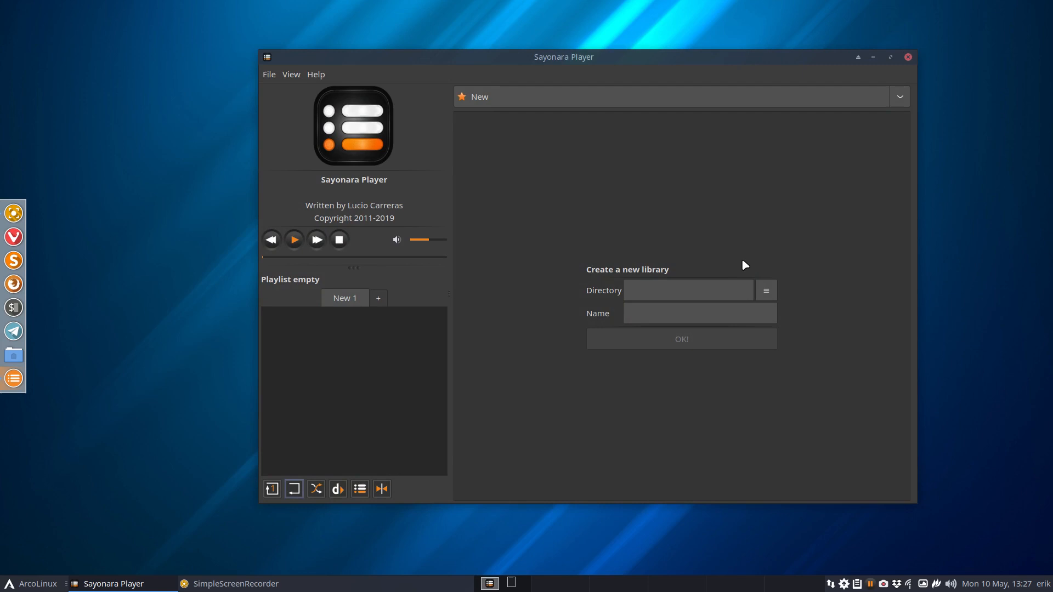
# Browse to and choose /home/erik/Music as the new library's directory.
pyautogui.click(677, 289)
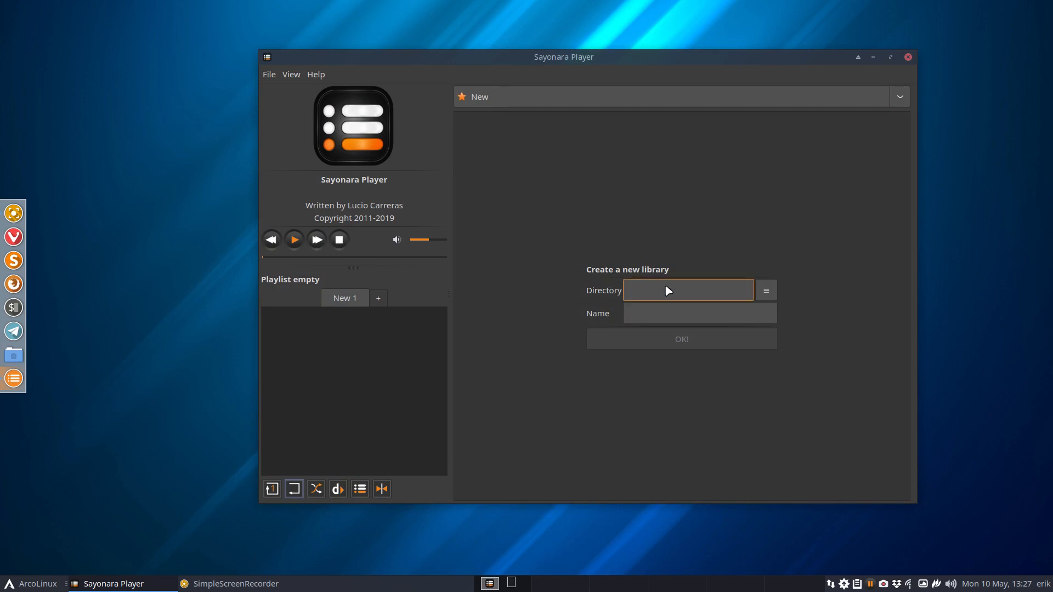
pyautogui.click(765, 290)
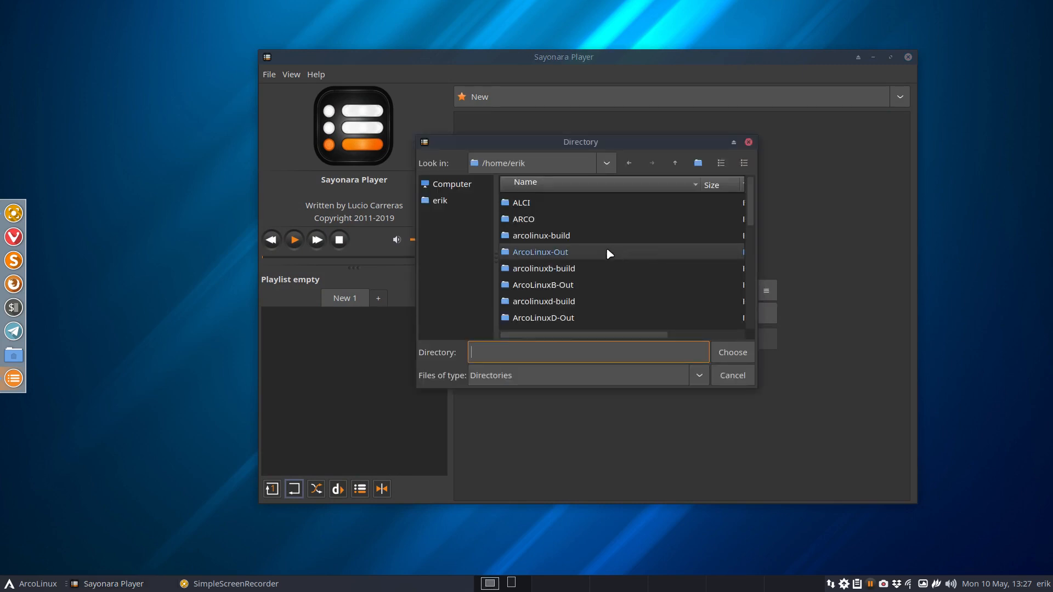
pyautogui.scroll(-3)
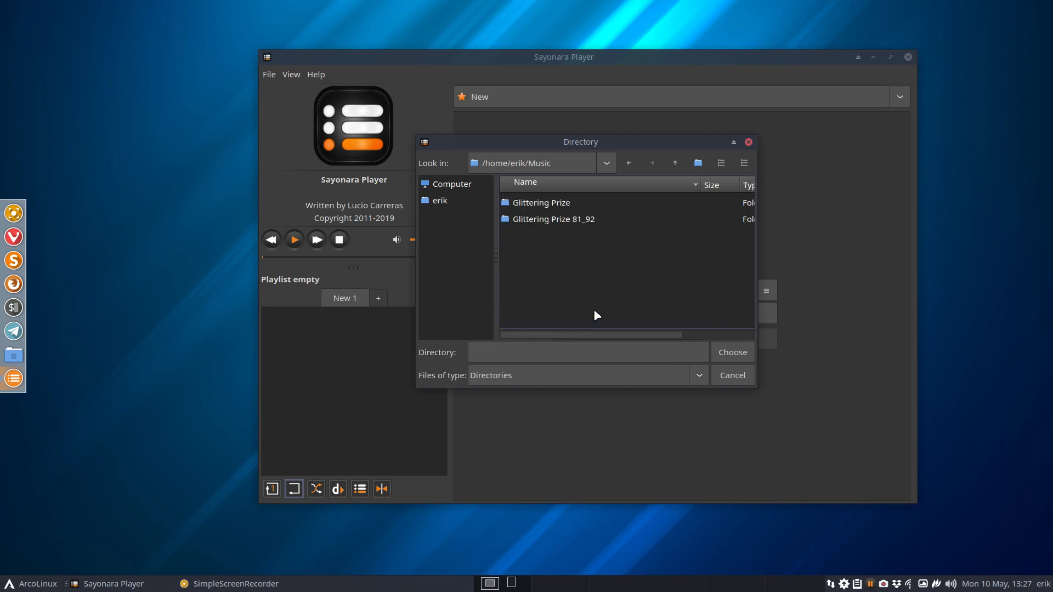
pyautogui.moveTo(563, 233)
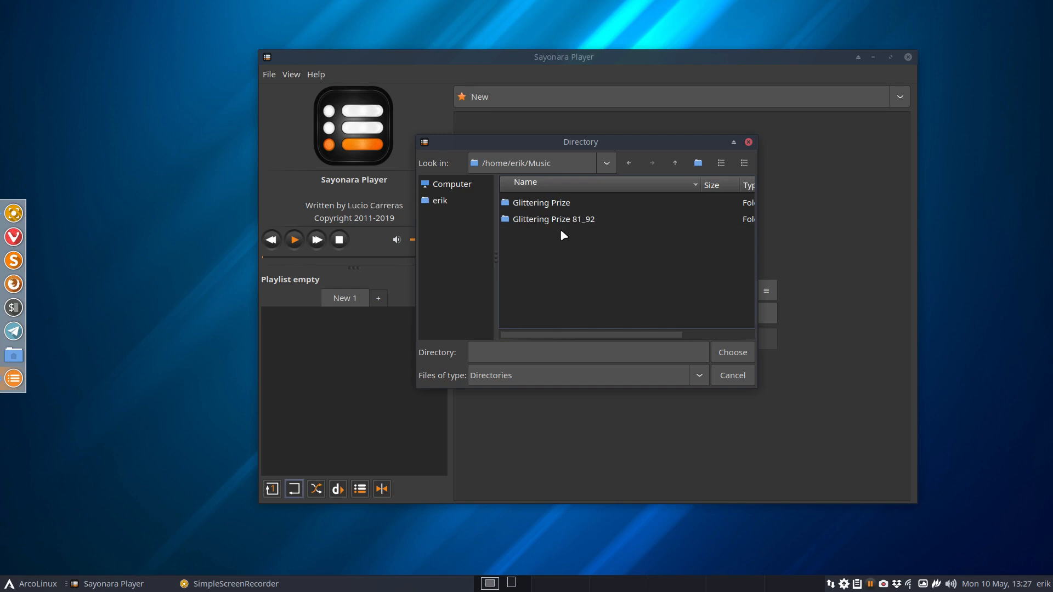
pyautogui.click(588, 352)
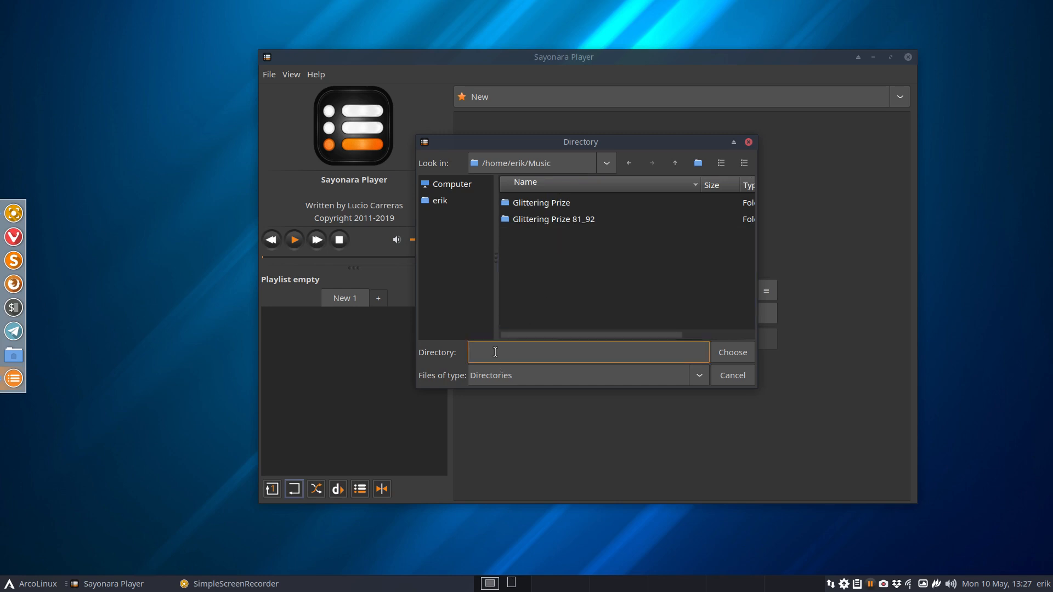
pyautogui.click(732, 352)
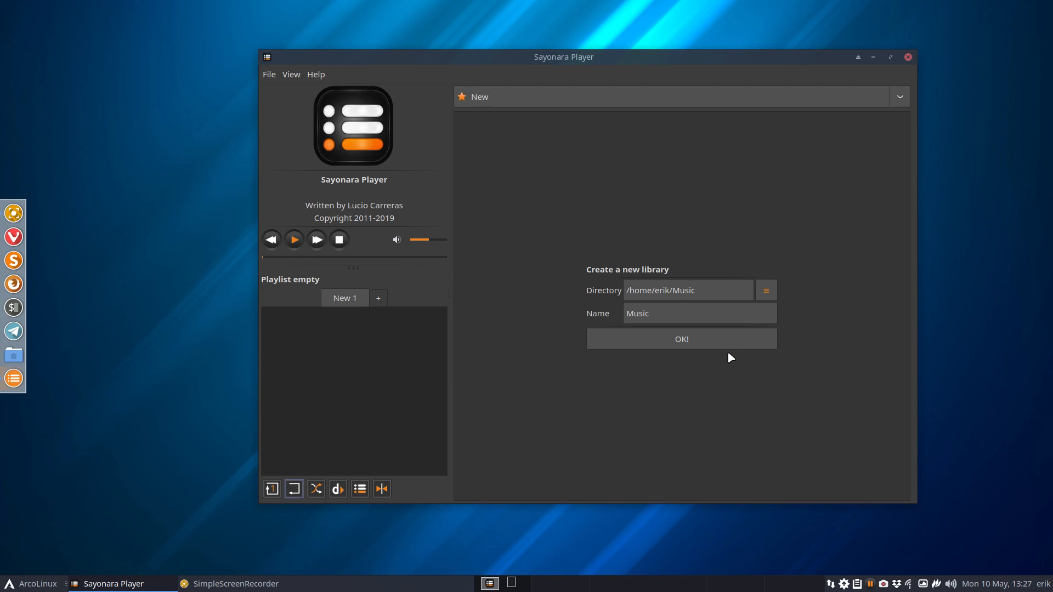
# Keep the library name as 'Music' in the Name field.
pyautogui.click(699, 313)
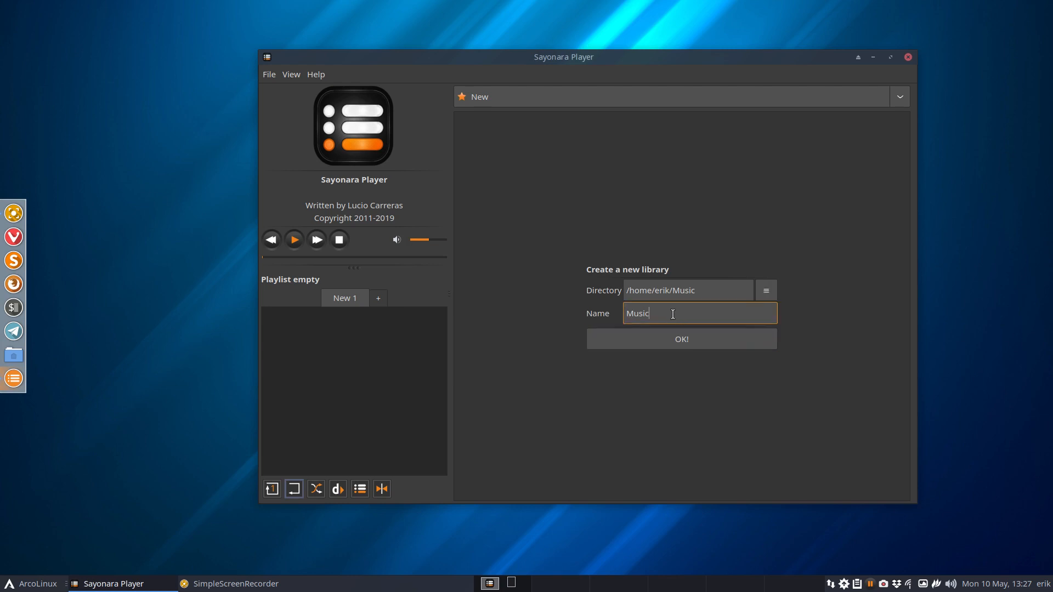
pyautogui.tripleClick(698, 313)
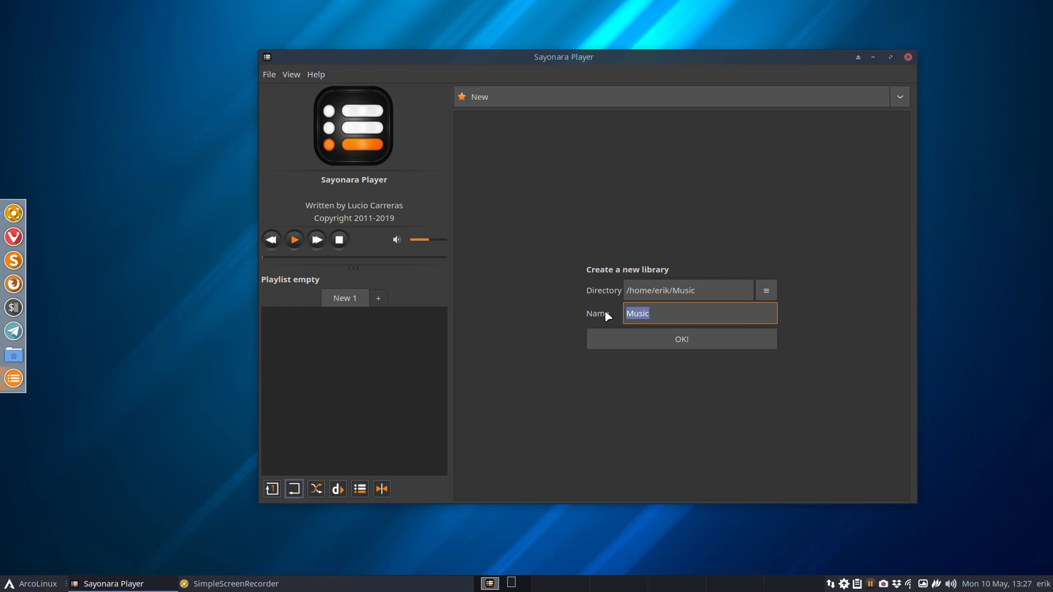
pyautogui.click(681, 339)
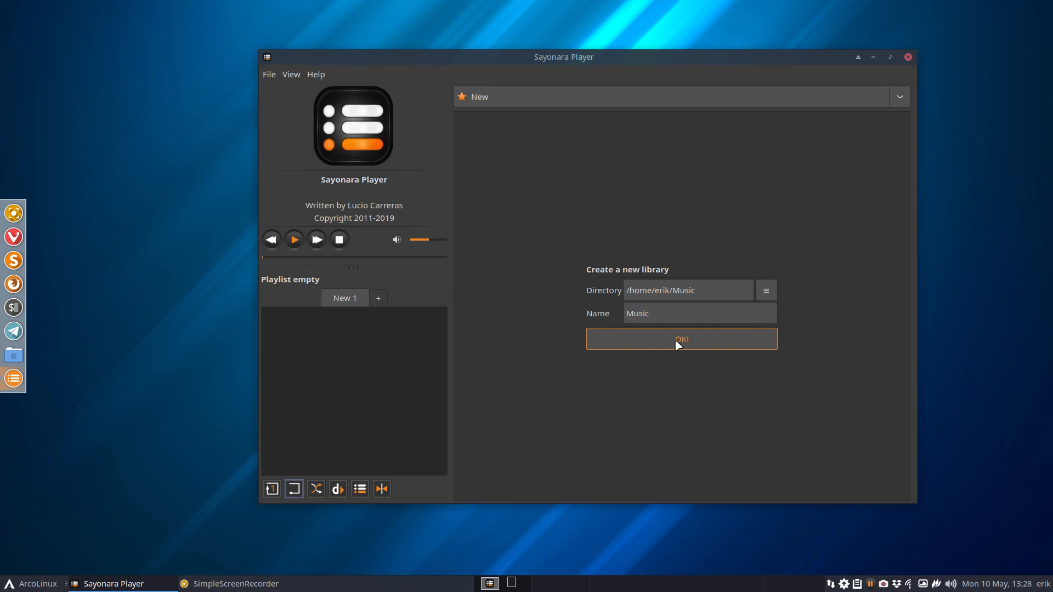
# Create the Music library and reload it to list the Simple Minds albums and 25 tracks.
pyautogui.click(680, 339)
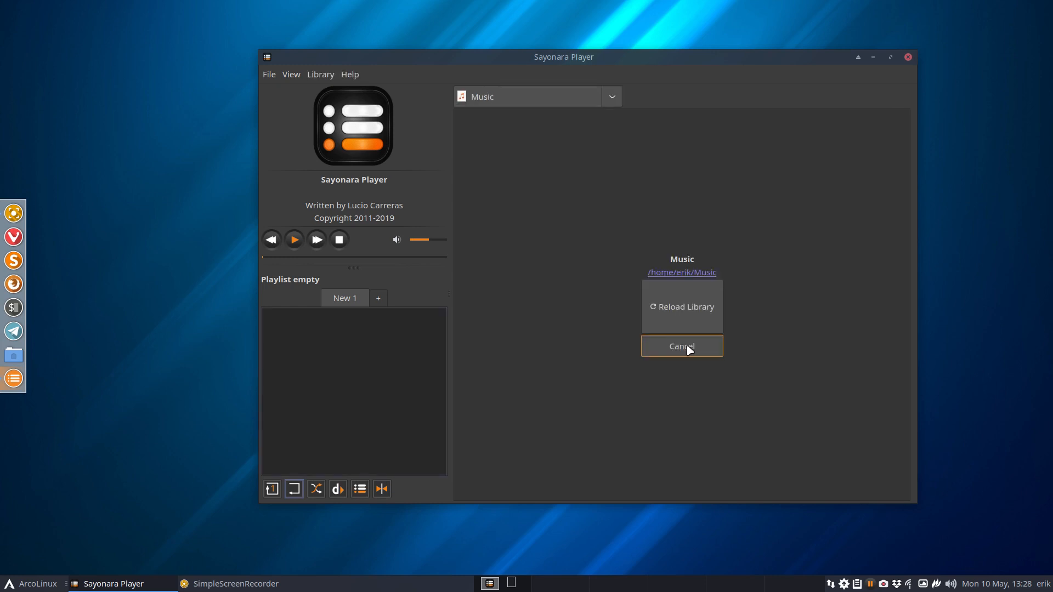
pyautogui.moveTo(668, 282)
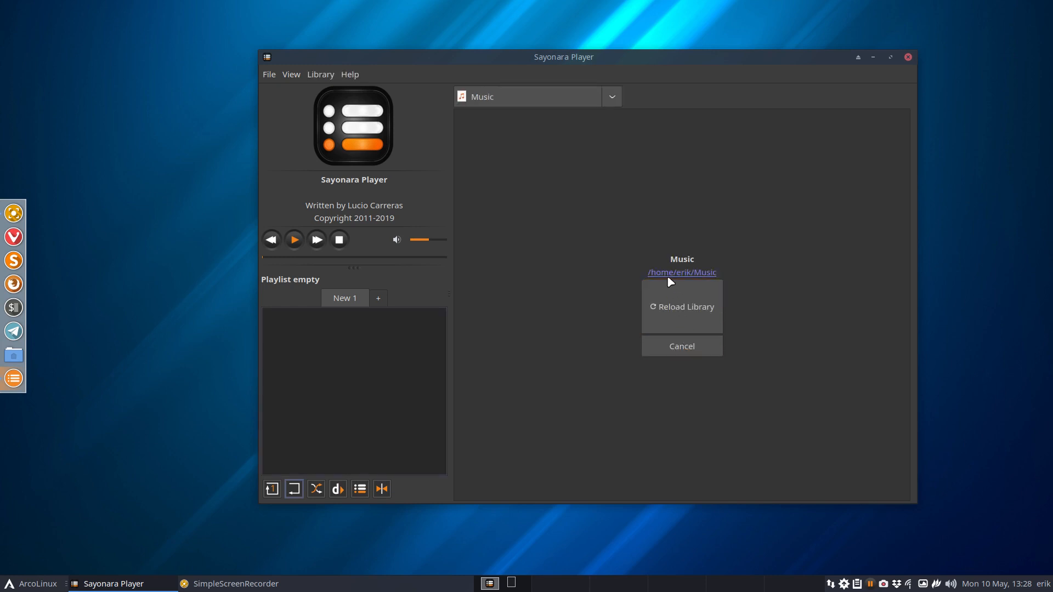
pyautogui.click(682, 306)
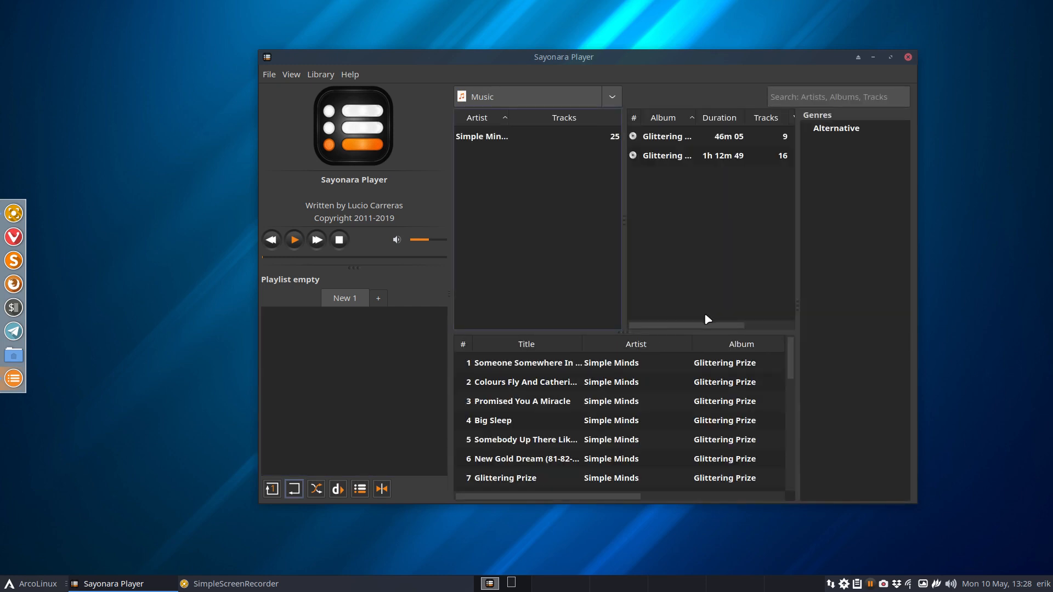
pyautogui.moveTo(883, 67)
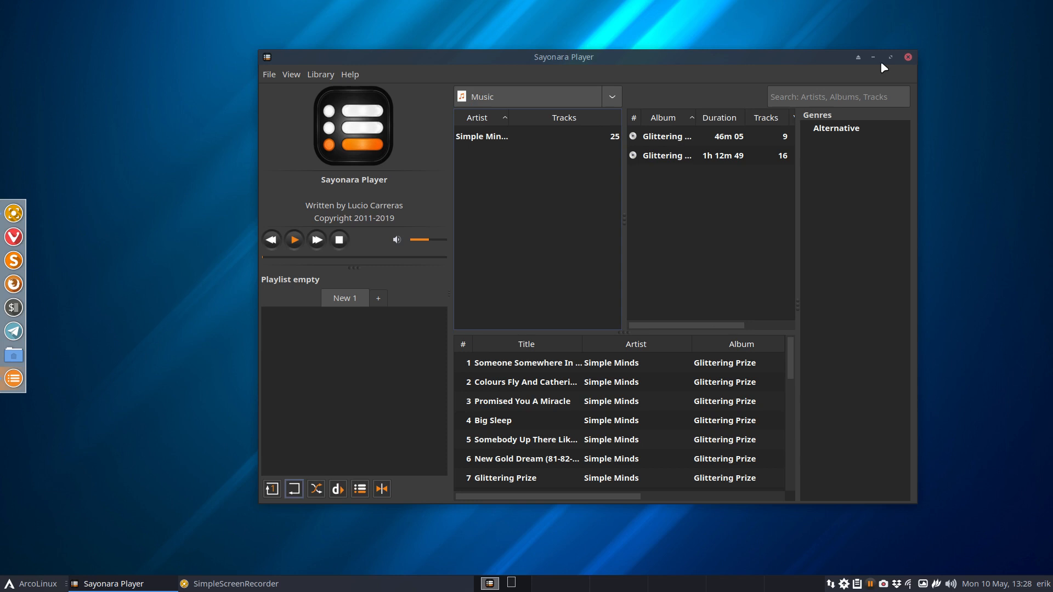
# Maximize the player and enable Library > Show Covers for the Glittering Prize albums.
pyautogui.click(890, 57)
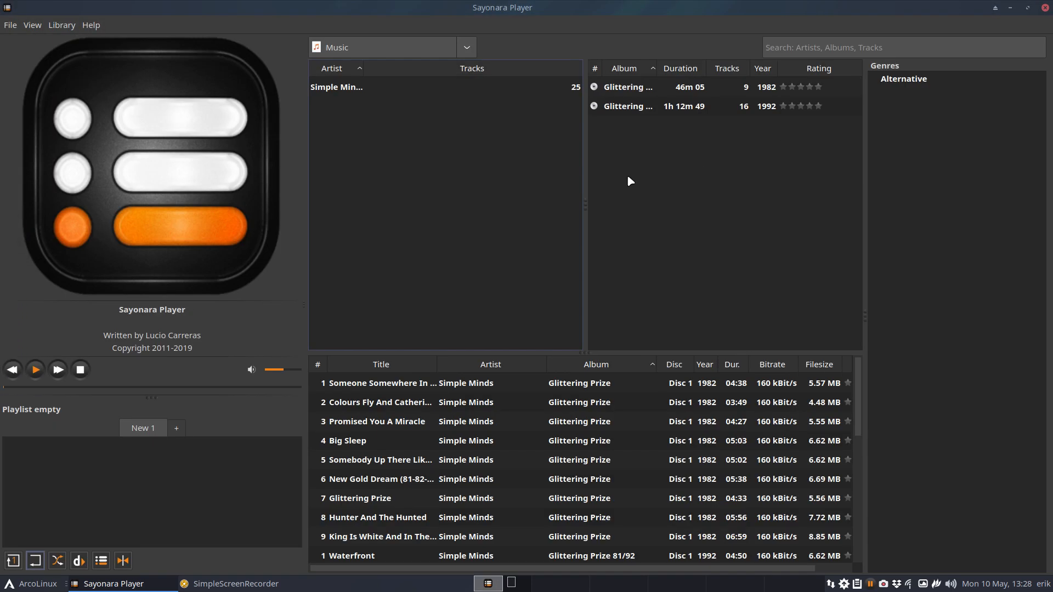
pyautogui.moveTo(222, 135)
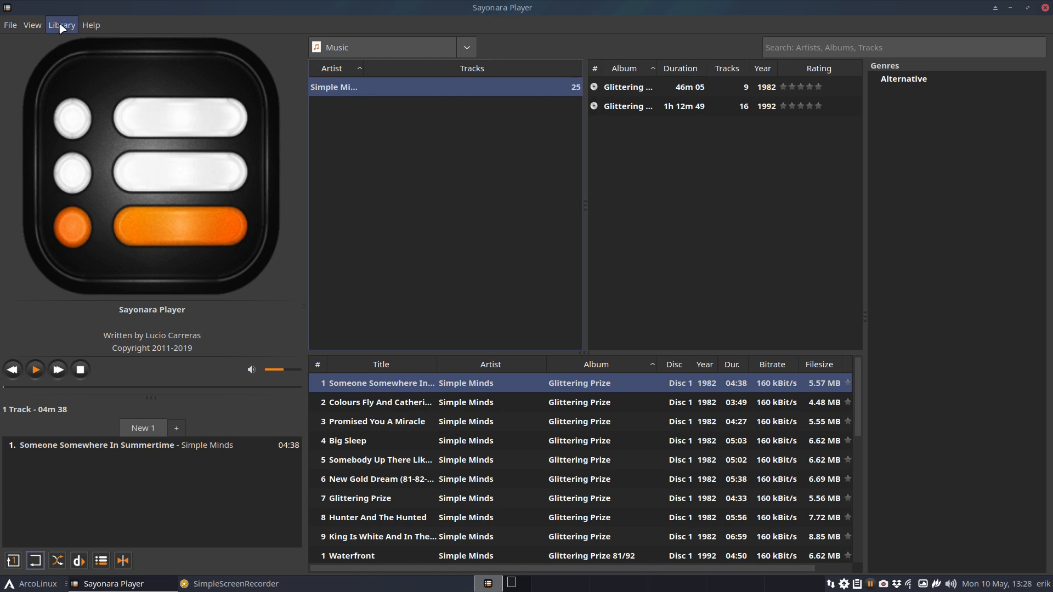
pyautogui.click(60, 26)
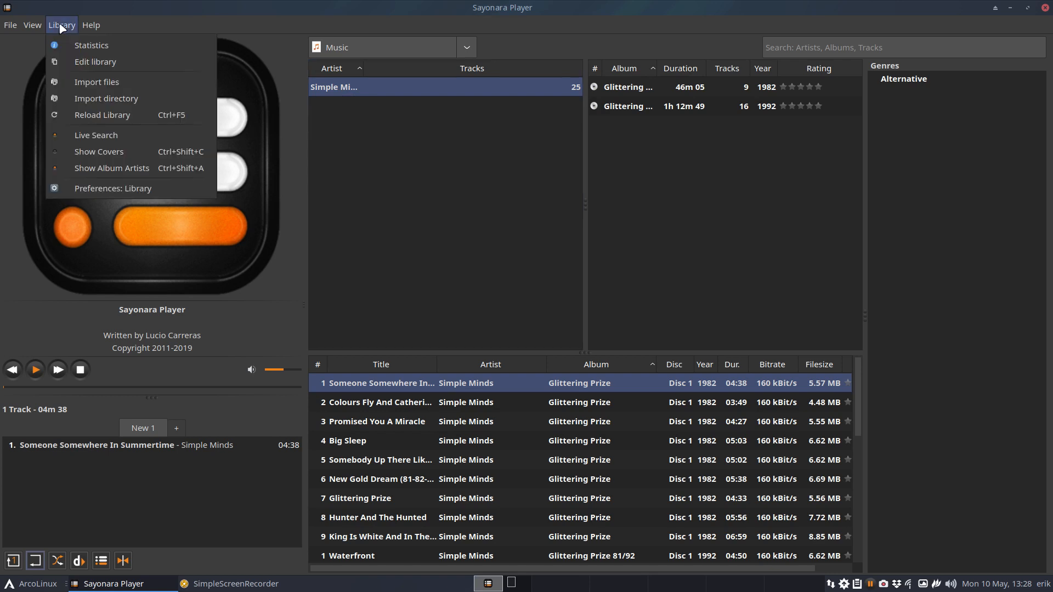
pyautogui.moveTo(98, 152)
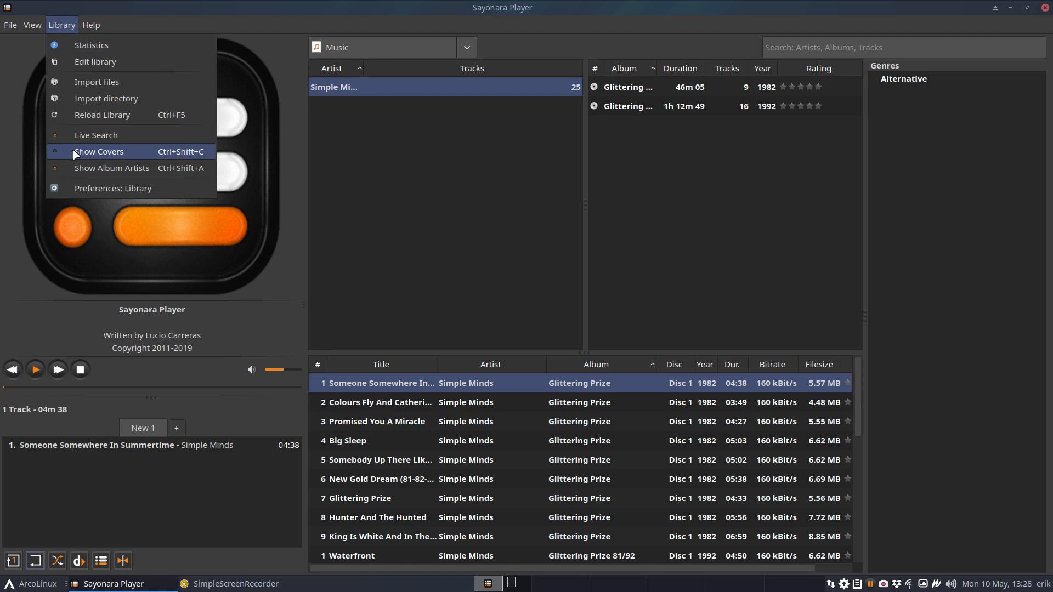
pyautogui.click(98, 151)
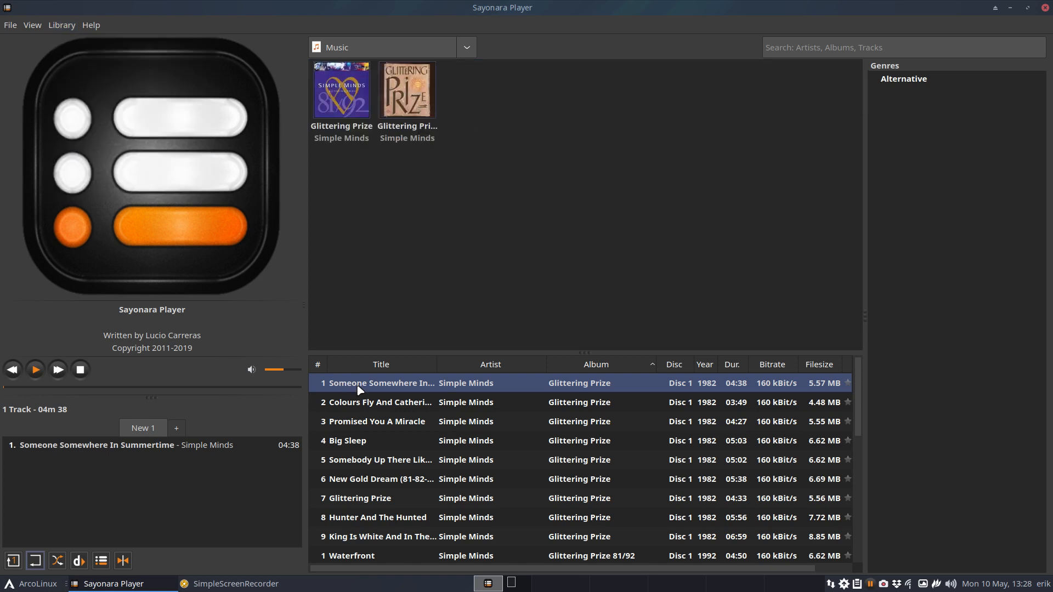
# Play 'Someone Somewhere In Summertime' from Glittering Prize, then pause it.
pyautogui.doubleClick(340, 90)
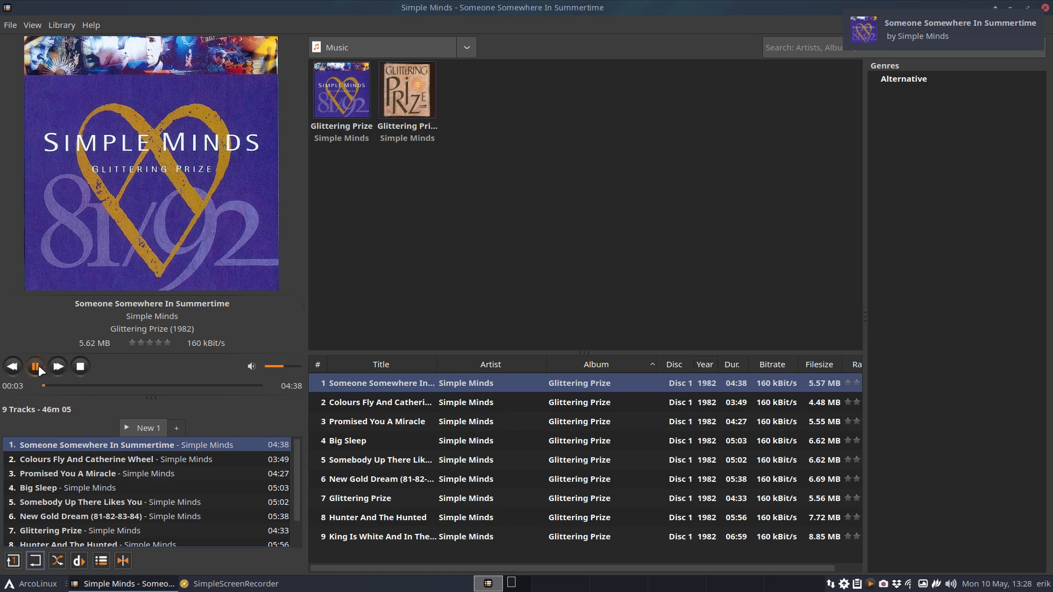
pyautogui.click(35, 366)
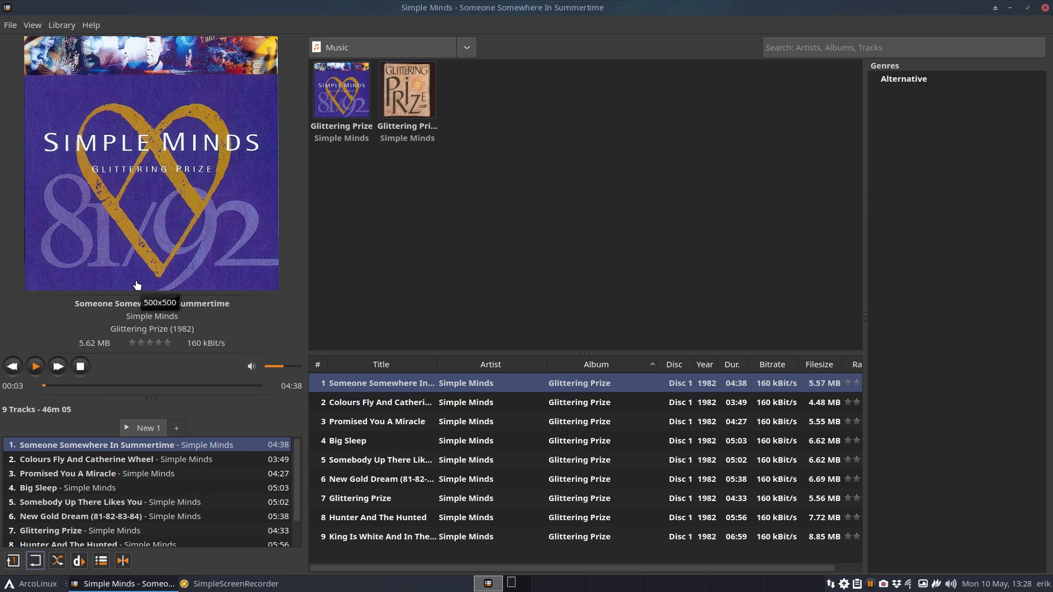
pyautogui.moveTo(586, 173)
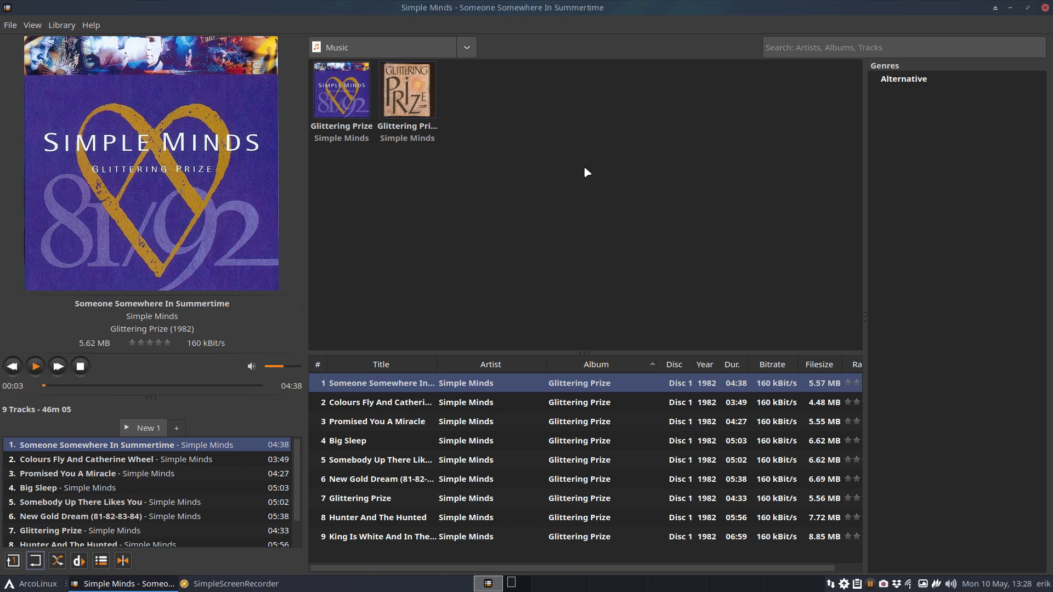
pyautogui.moveTo(727, 126)
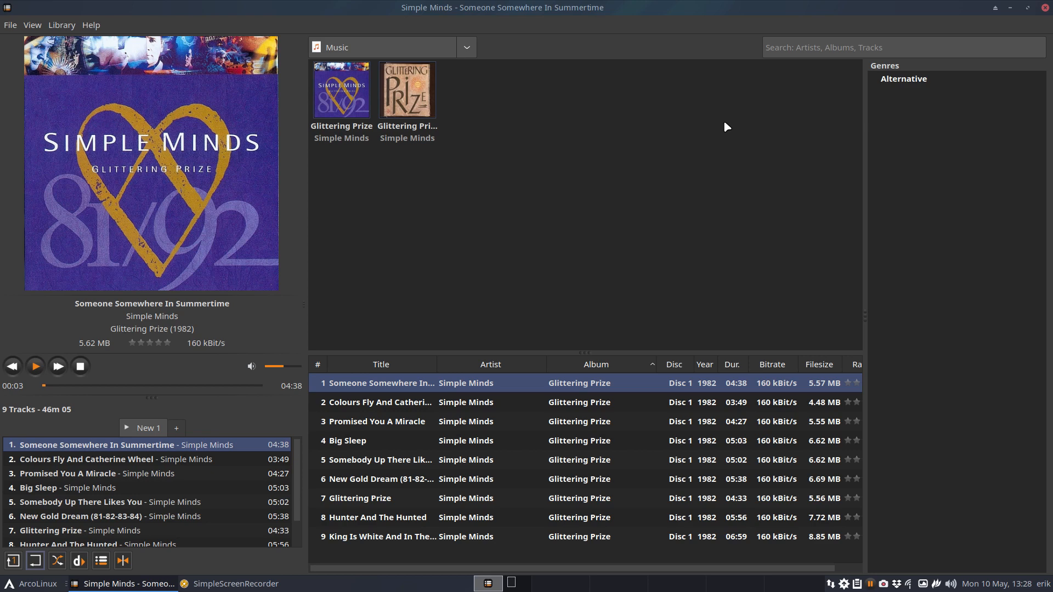
# Open File > Preferences and bring up the tray icon's playback menu.
pyautogui.click(9, 26)
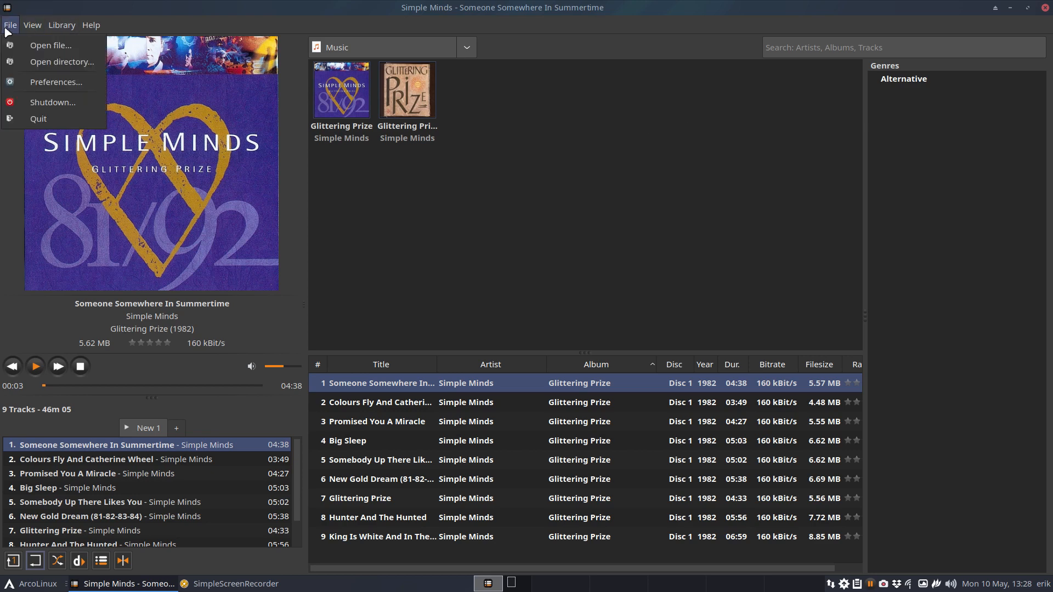
pyautogui.moveTo(56, 82)
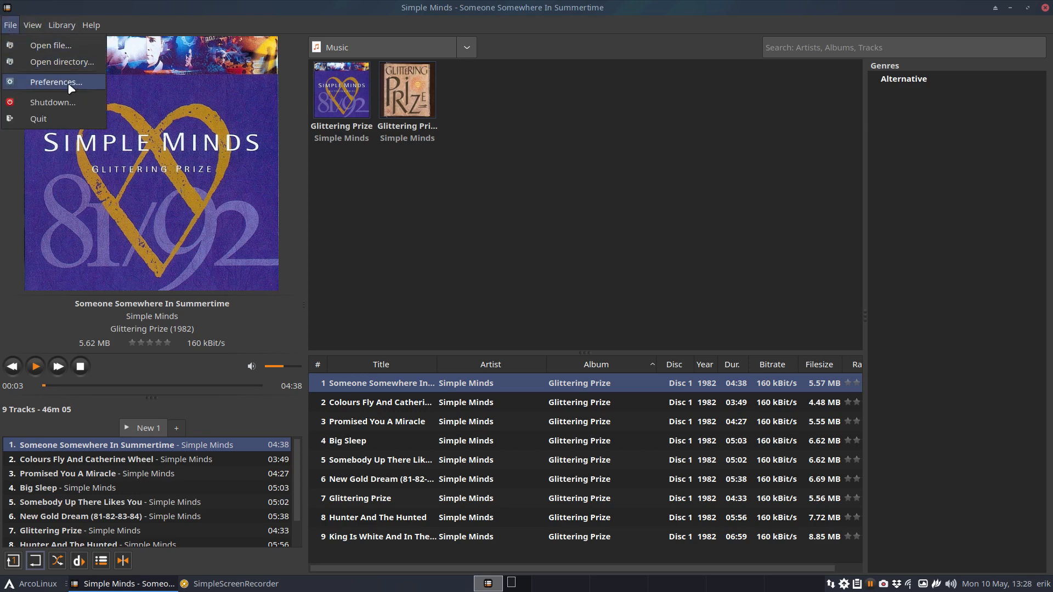
pyautogui.click(54, 81)
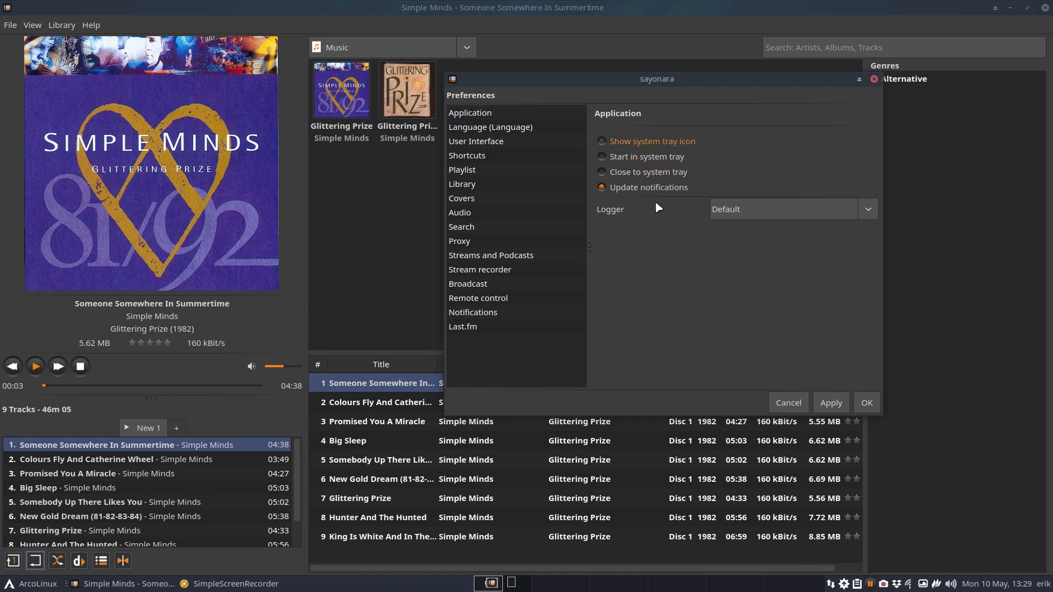
pyautogui.moveTo(721, 239)
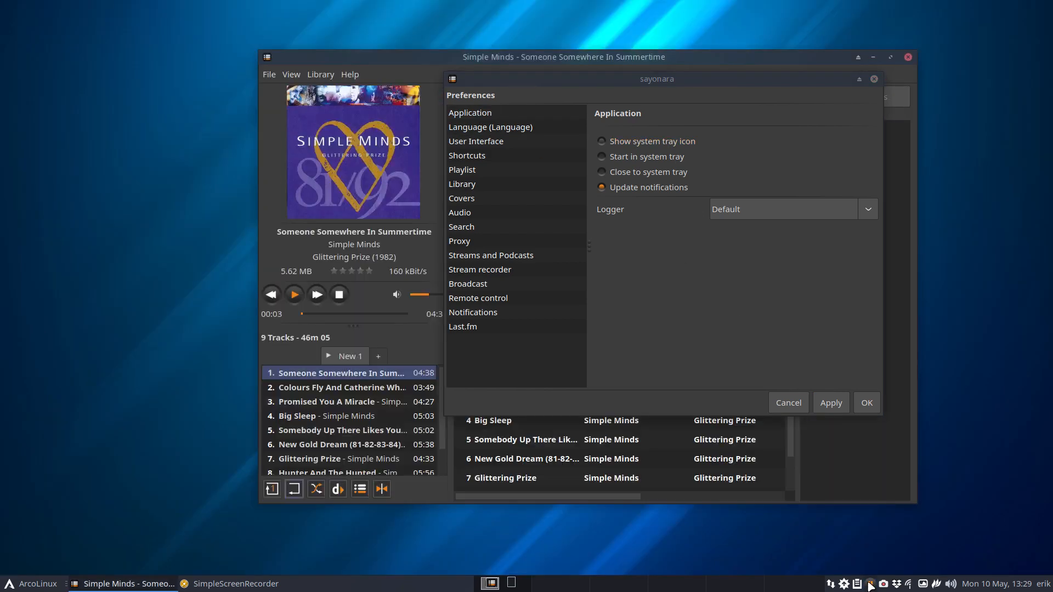
pyautogui.rightClick(870, 583)
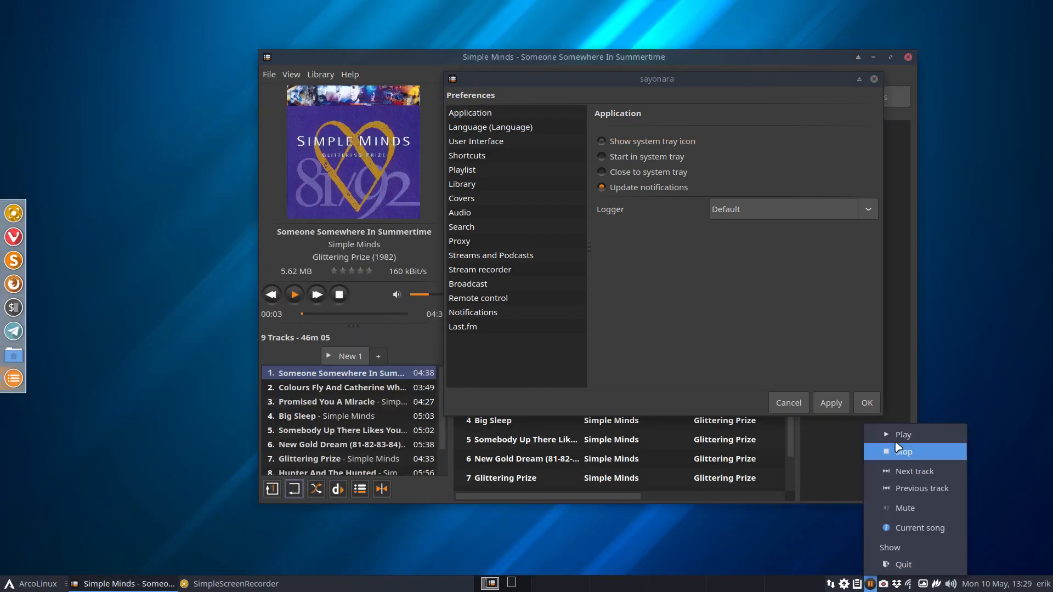
pyautogui.moveTo(911, 551)
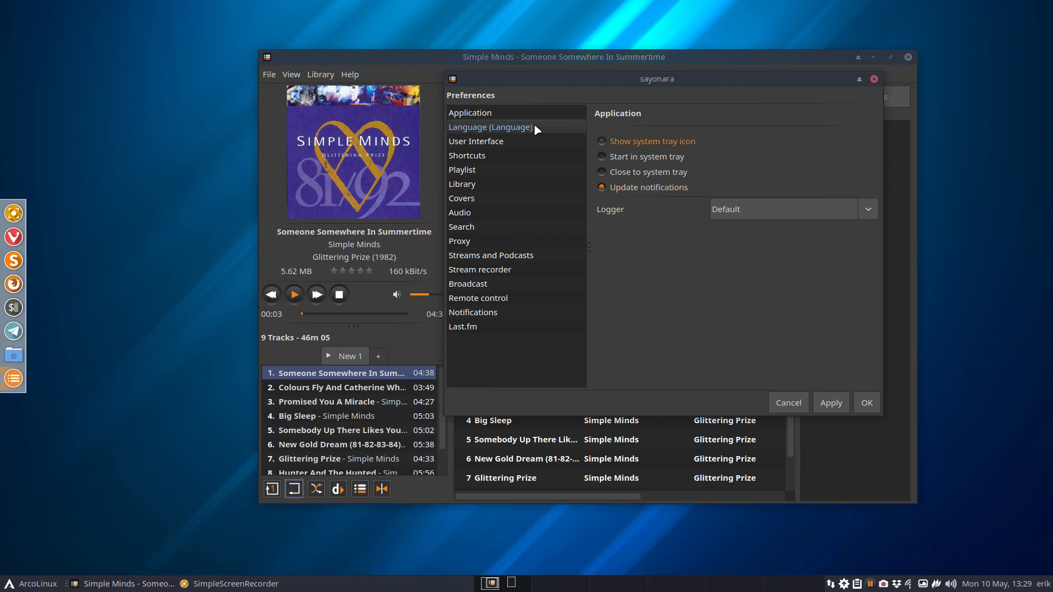
# Show the Language preferences and browse the language list, keeping English.
pyautogui.click(491, 128)
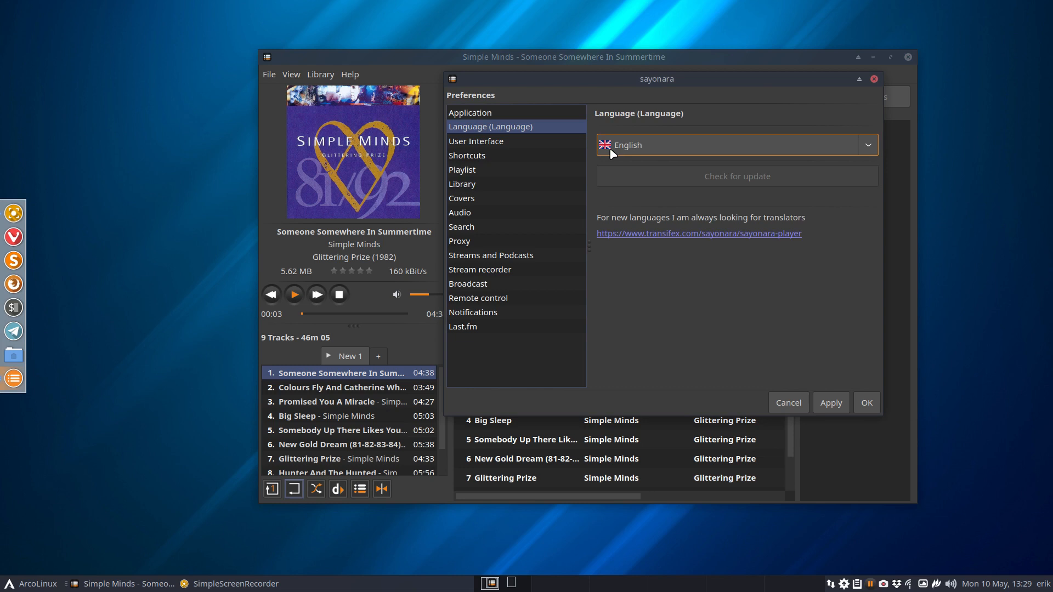
pyautogui.click(866, 145)
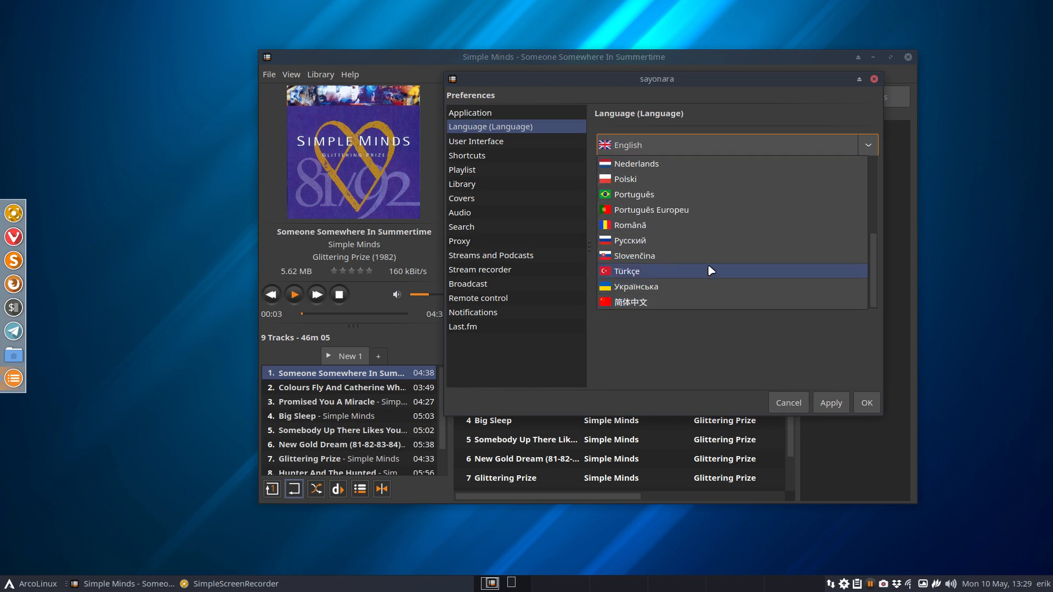
pyautogui.scroll(3)
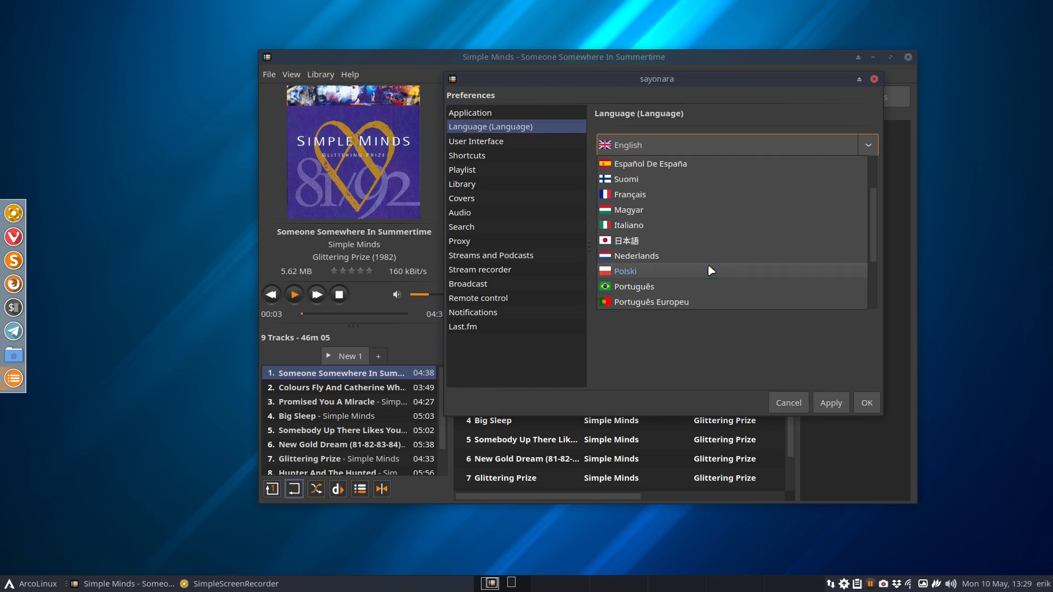
pyautogui.scroll(3)
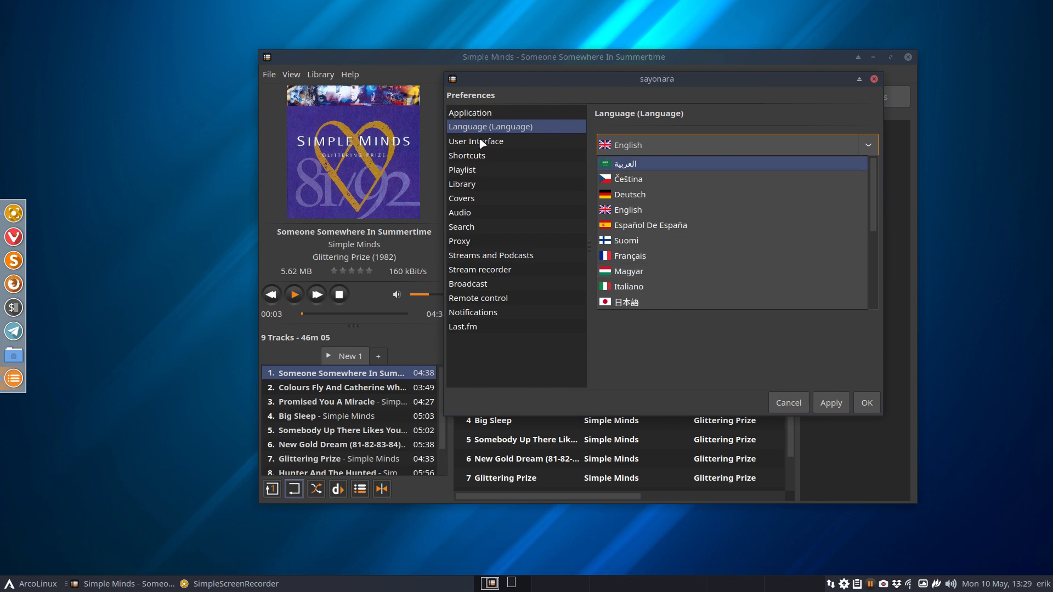
# Enable and apply Dark Mode in User Interface preferences, showing Fonts with Noto Sans 11.
pyautogui.click(476, 140)
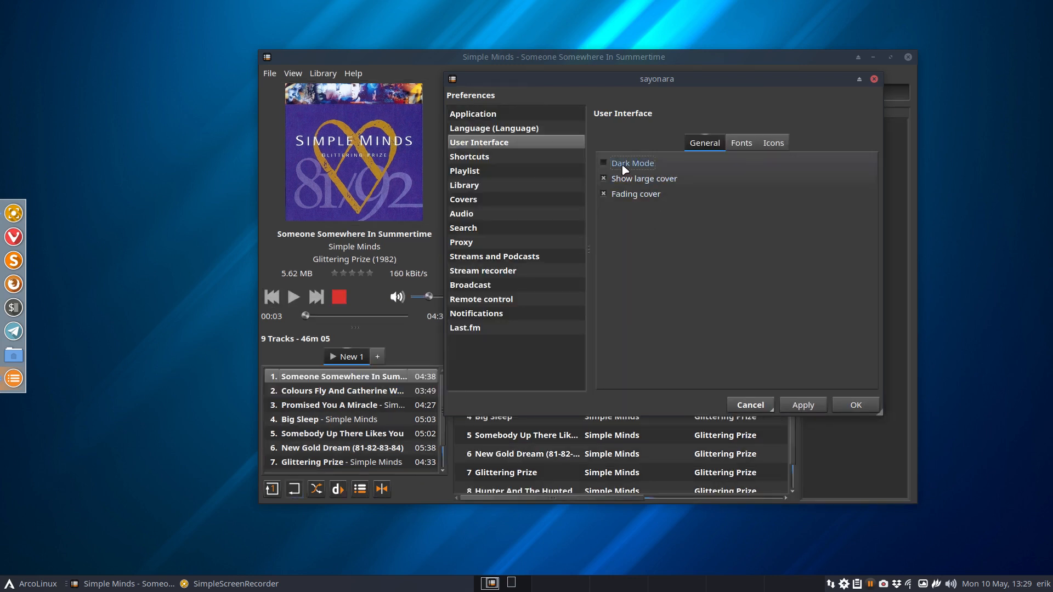
pyautogui.moveTo(610, 92)
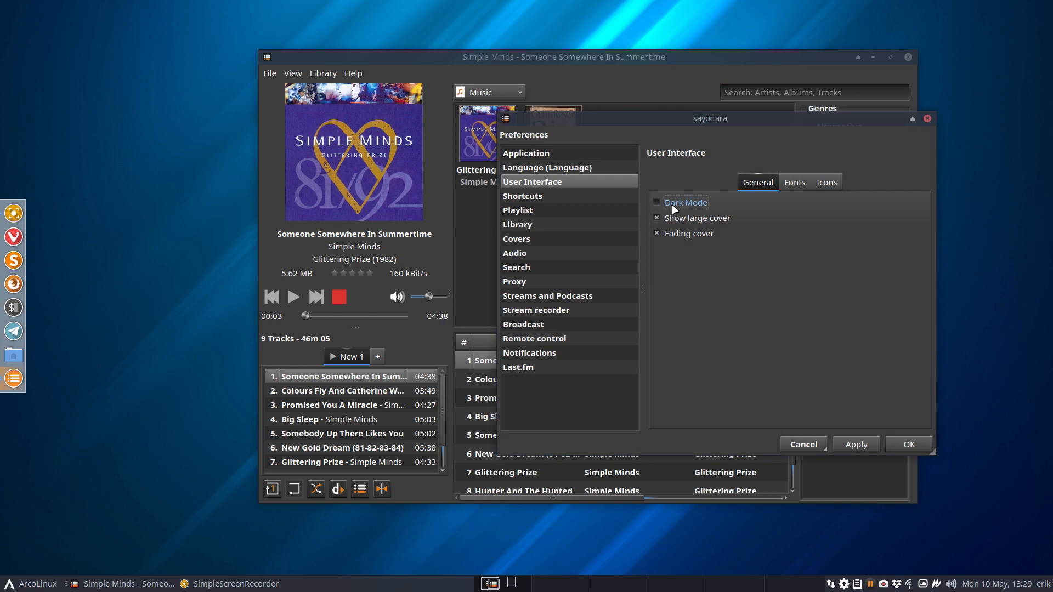
pyautogui.click(656, 202)
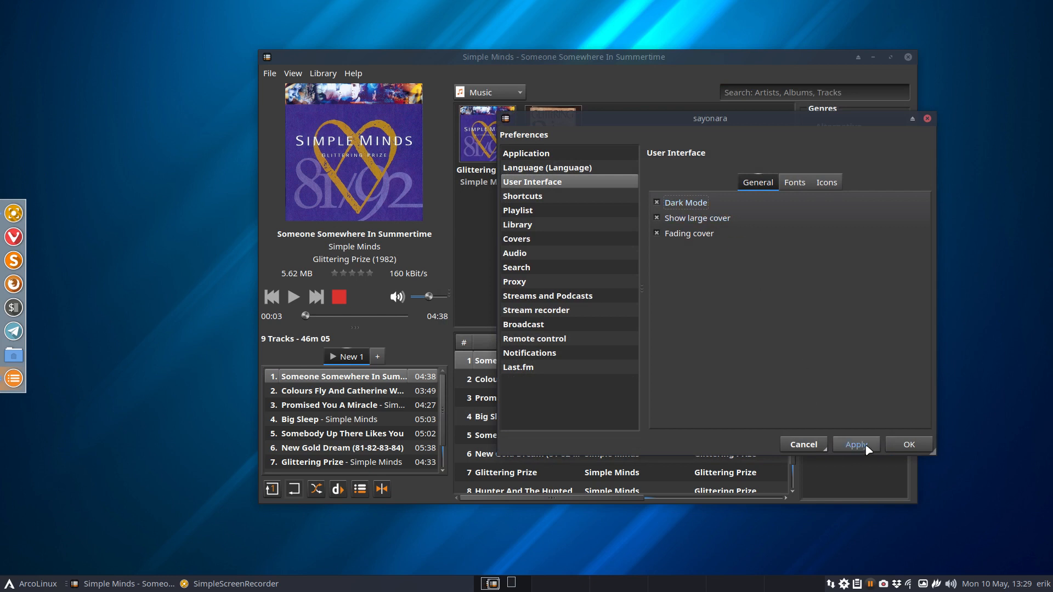
pyautogui.click(855, 444)
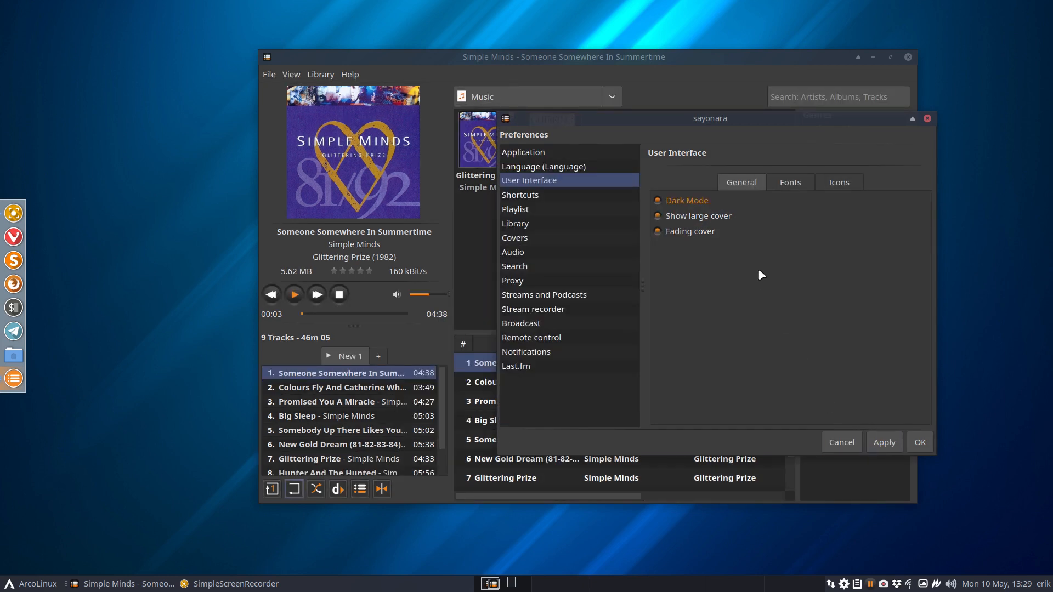
pyautogui.click(778, 182)
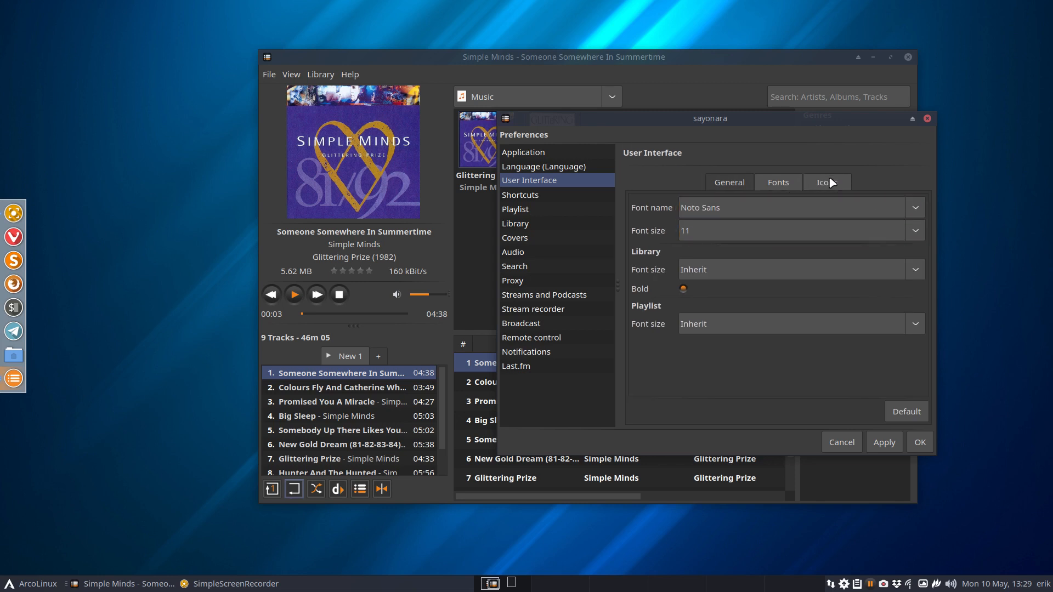
# Show the Icons page and scroll through the icon theme list, keeping System theme (Sardi-Arc).
pyautogui.click(825, 182)
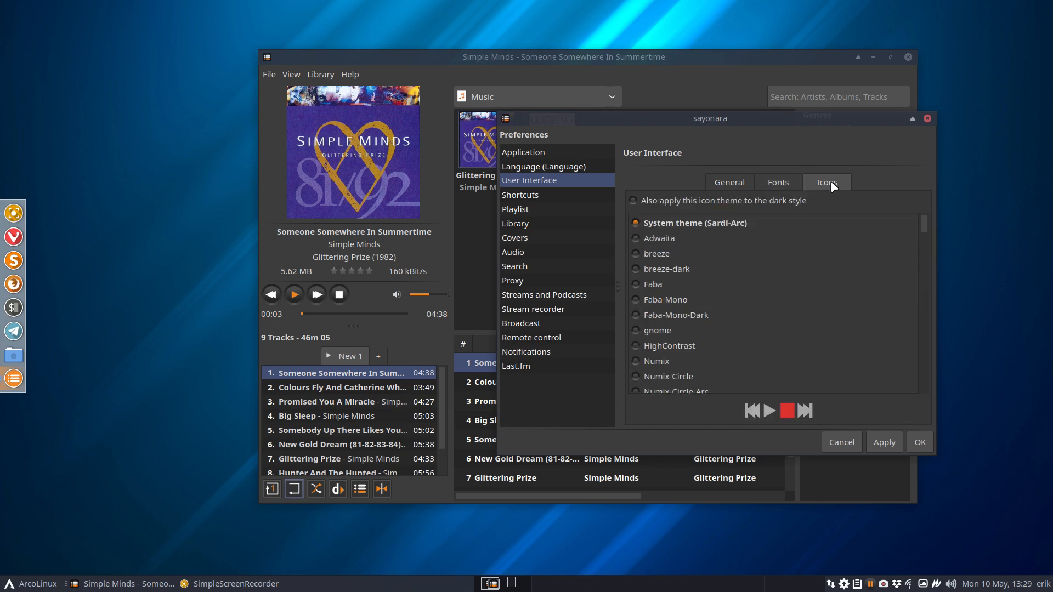
pyautogui.scroll(-3)
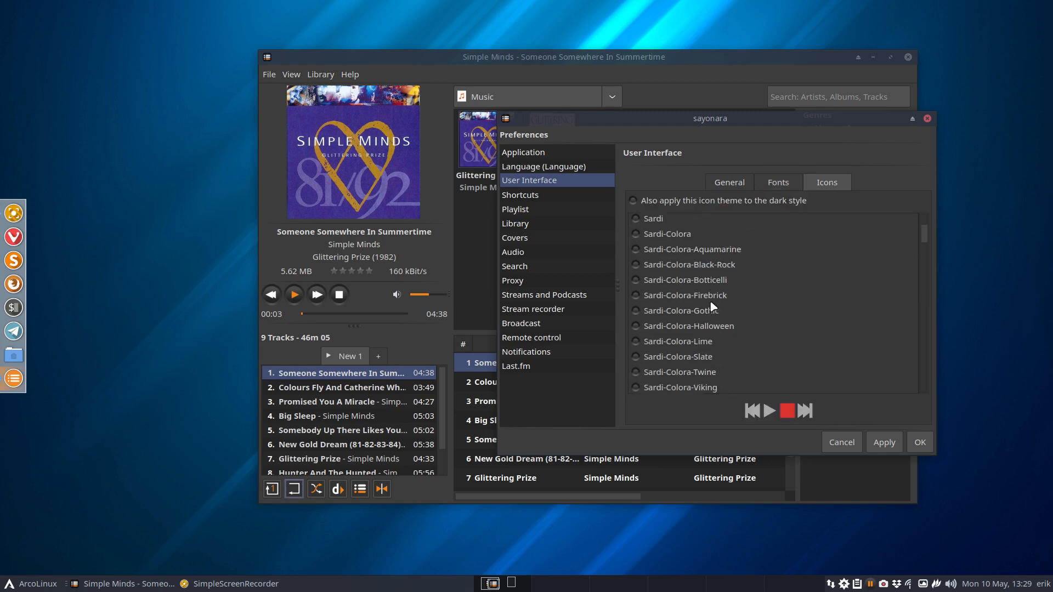
pyautogui.scroll(-3)
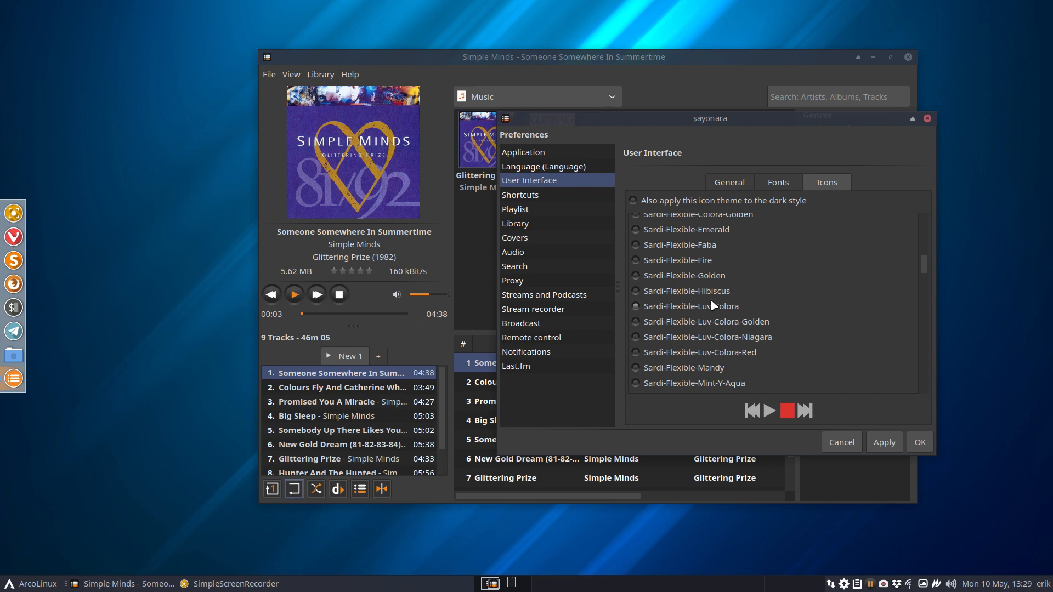
pyautogui.scroll(3)
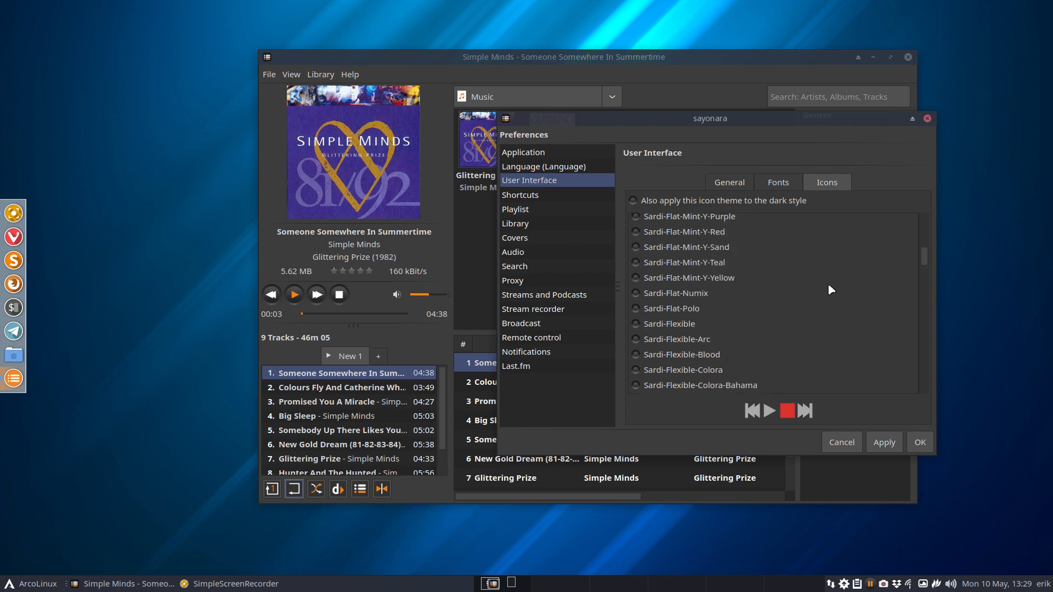
pyautogui.scroll(3)
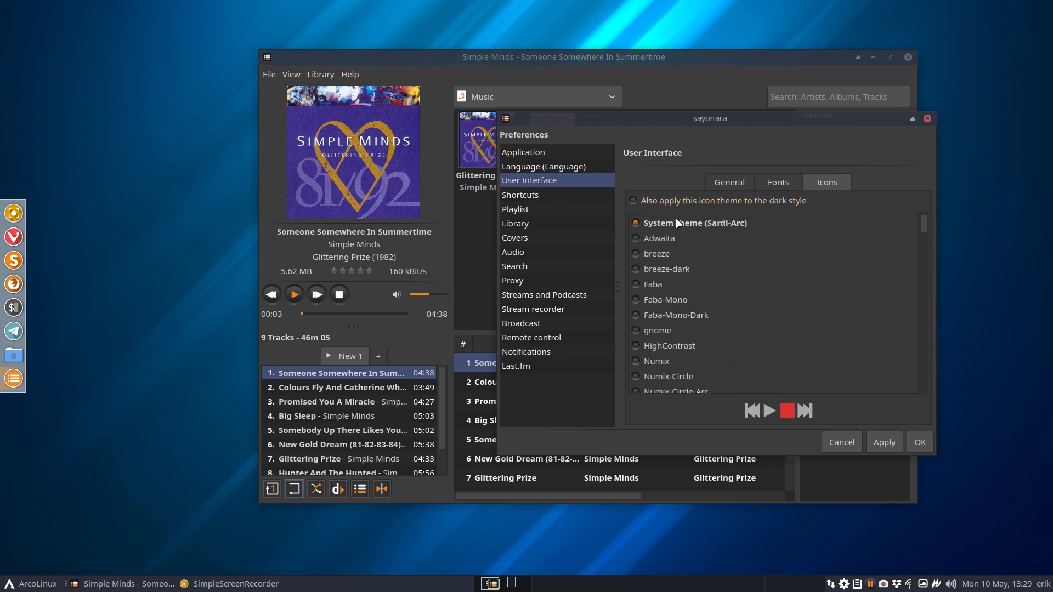
pyautogui.moveTo(823, 381)
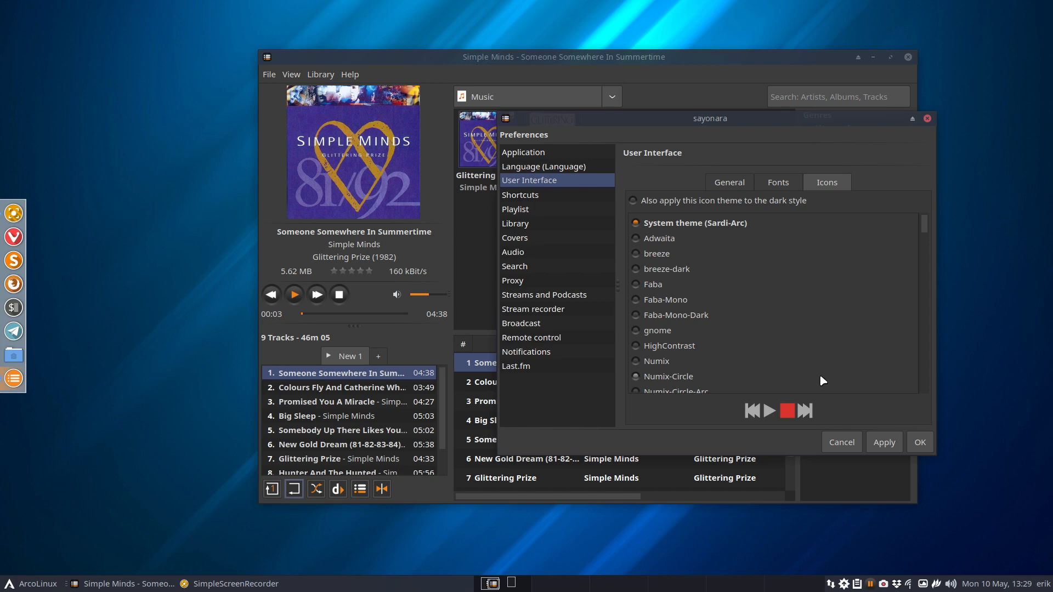
pyautogui.moveTo(520, 195)
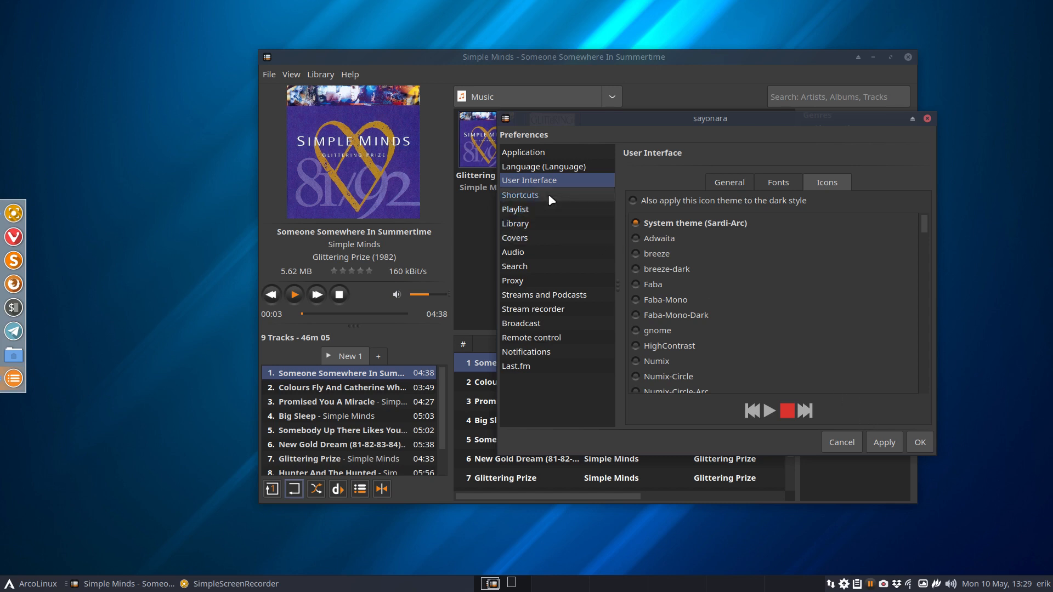
# Review the Shortcuts, Playlist and Library preference pages, ending on Covers.
pyautogui.click(519, 195)
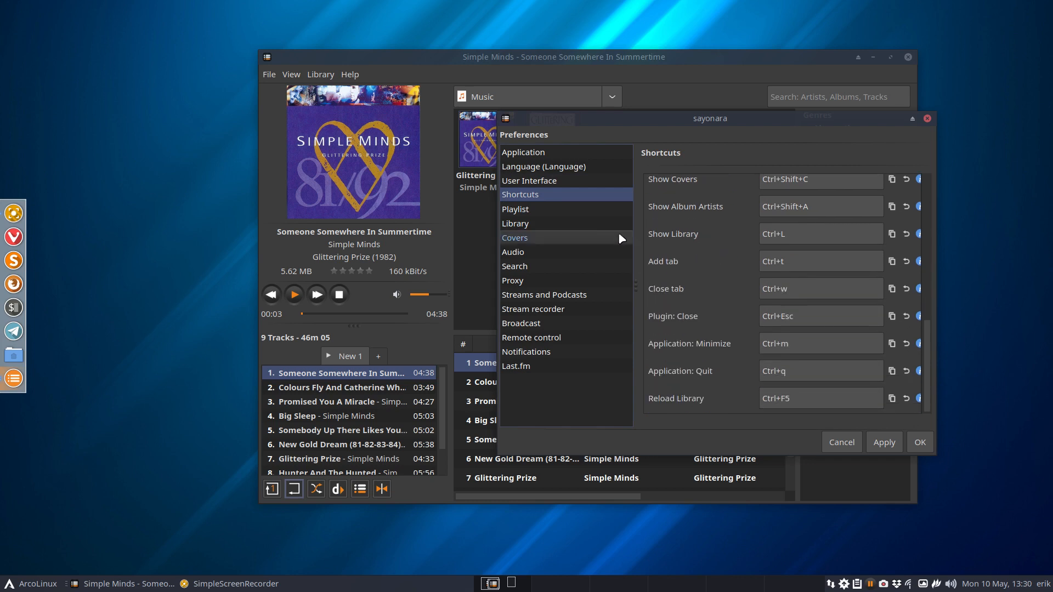
pyautogui.click(516, 209)
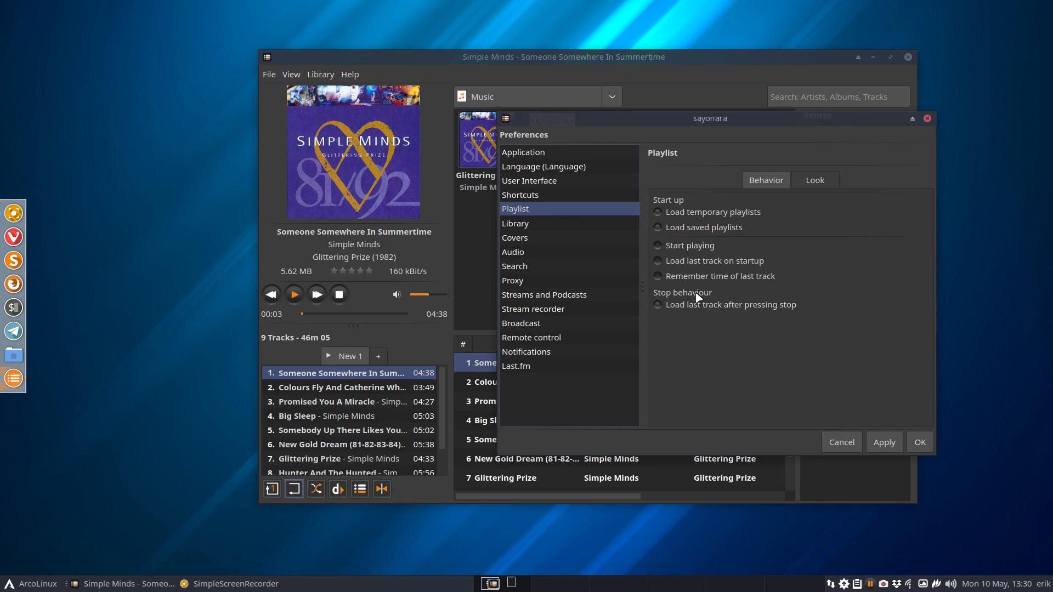
pyautogui.click(515, 223)
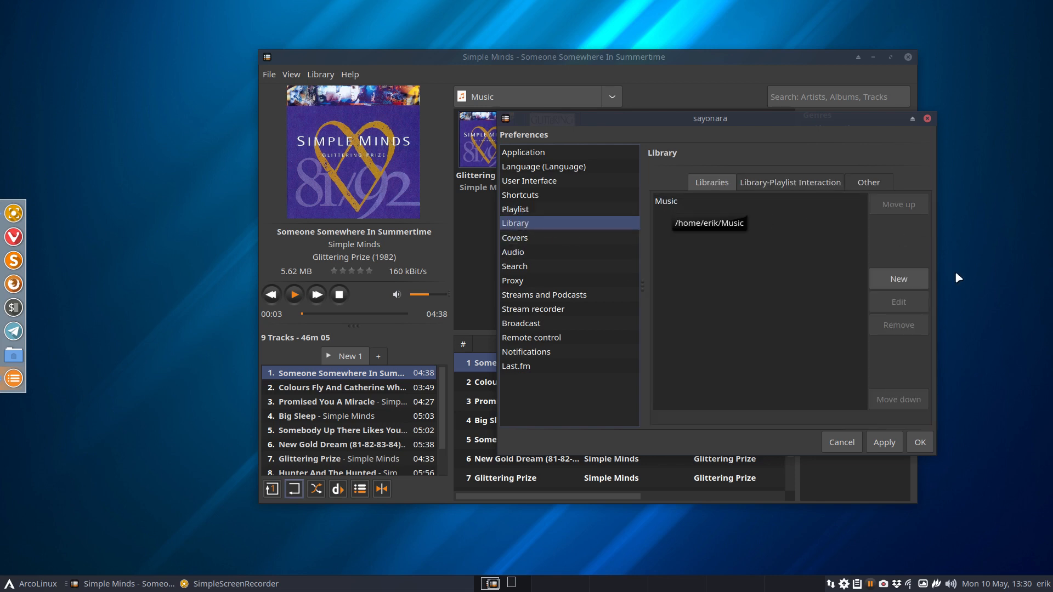
pyautogui.click(514, 237)
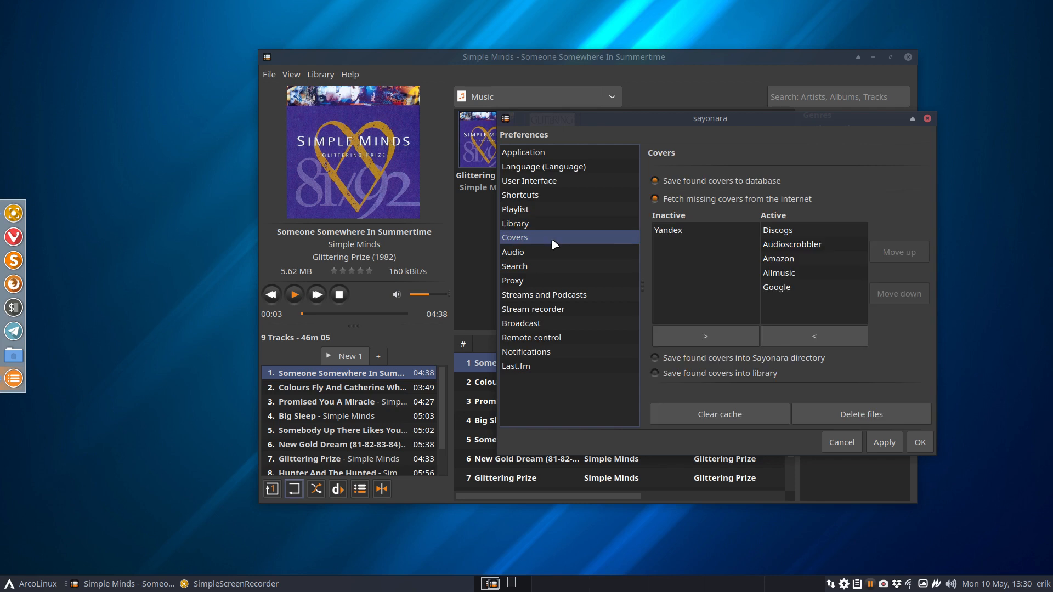
pyautogui.moveTo(825, 300)
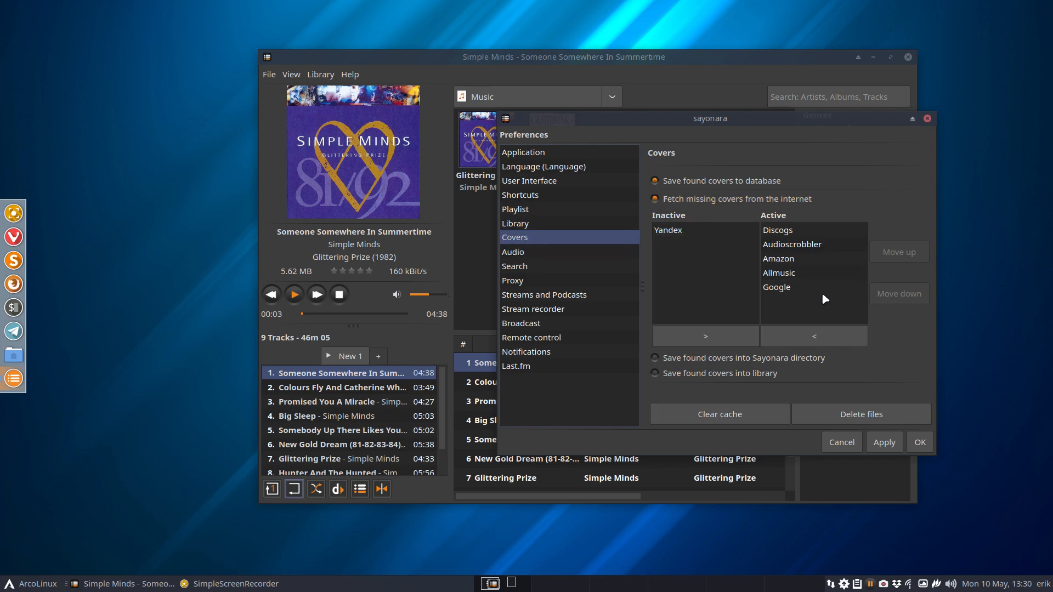
# Review the Audio, Search, Proxy and Streams and Podcasts preference pages.
pyautogui.click(513, 251)
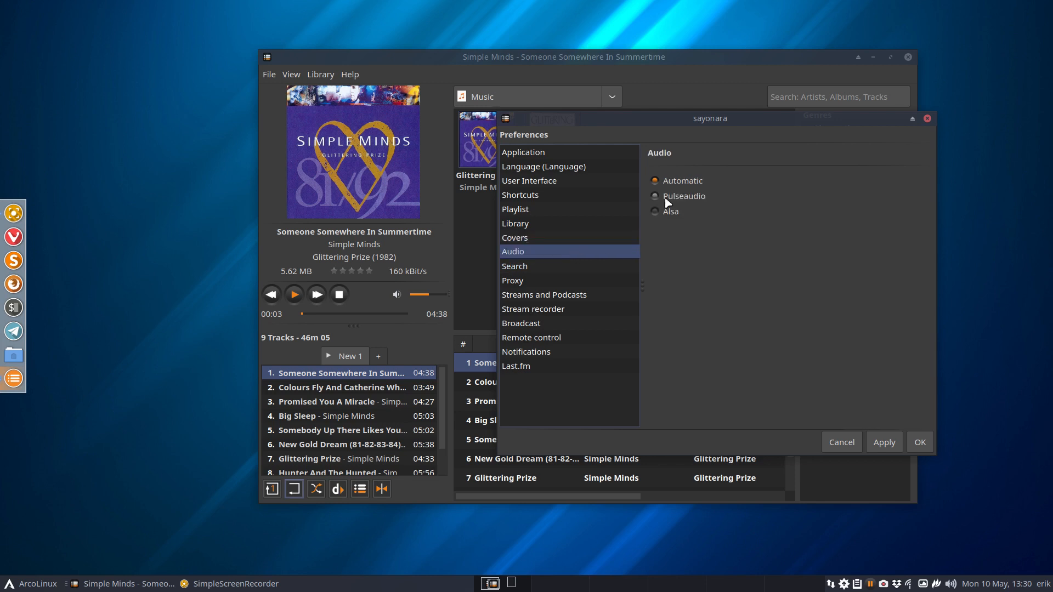
pyautogui.moveTo(604, 266)
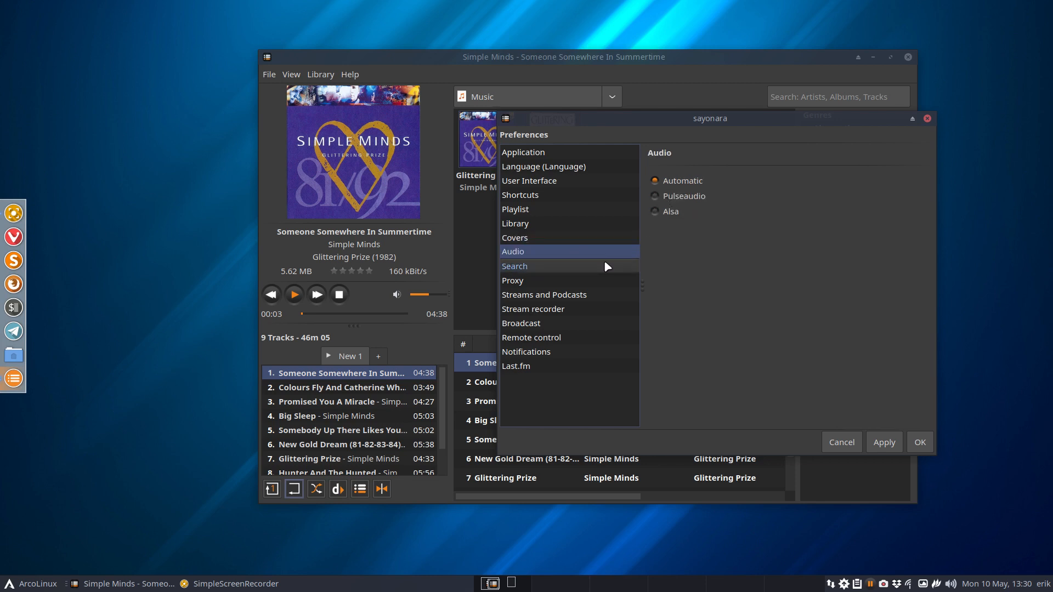
pyautogui.click(515, 265)
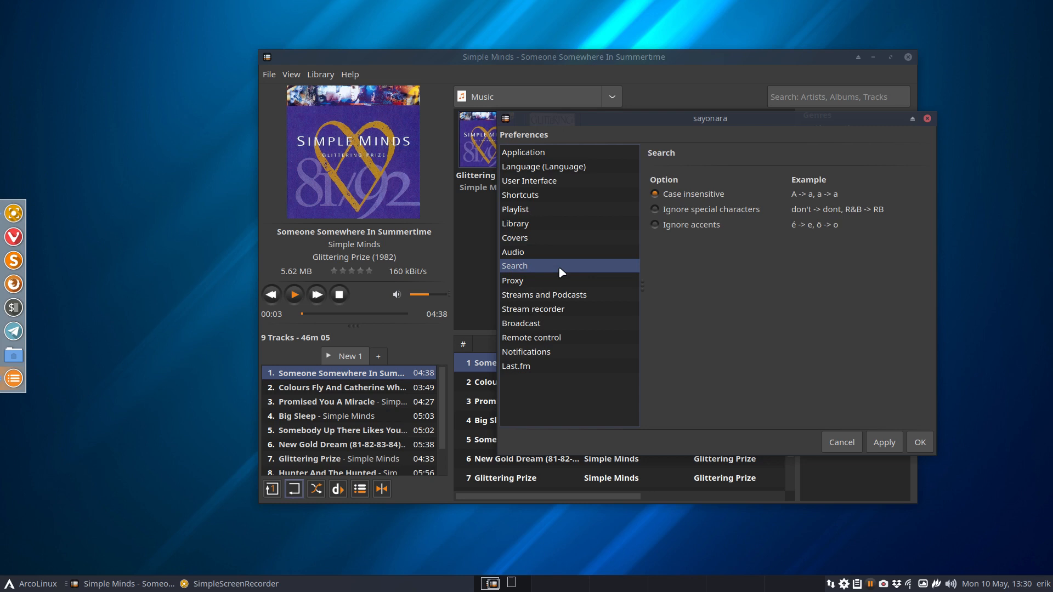
pyautogui.click(512, 279)
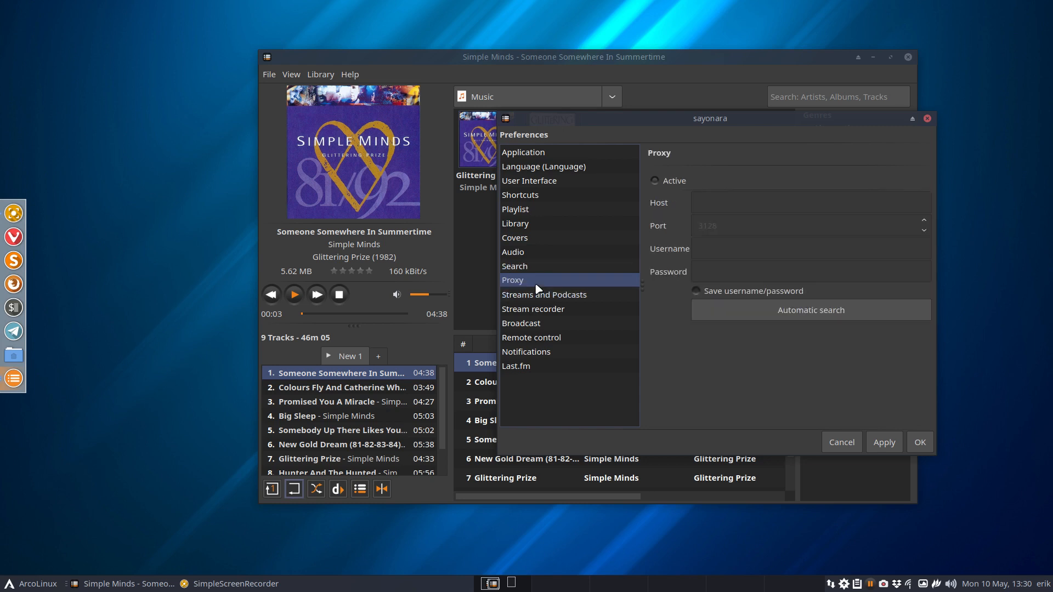
pyautogui.click(544, 294)
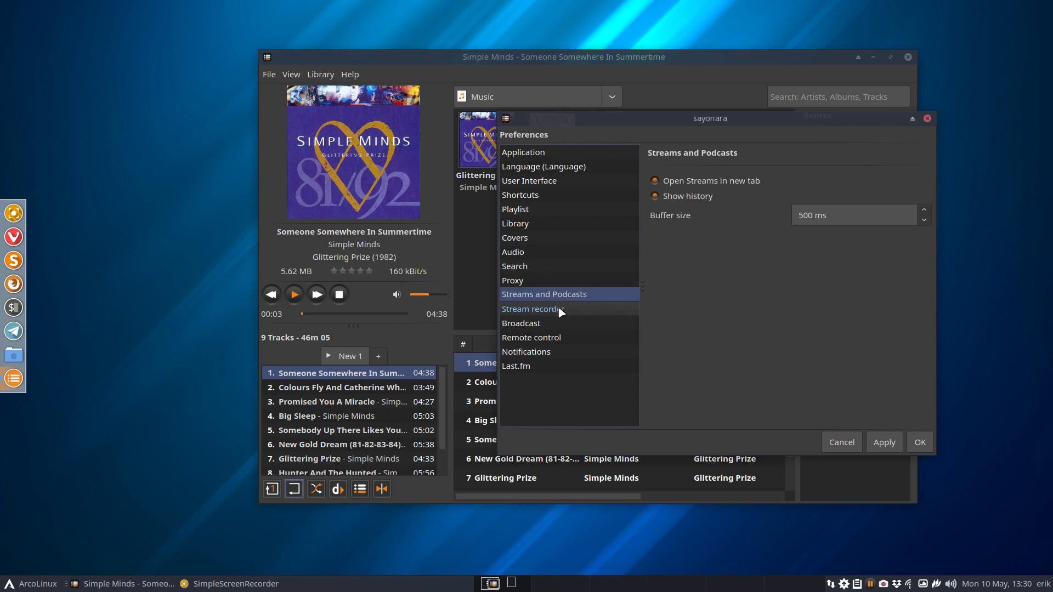
# Review Broadcast, Notifications and Last.fm, then accept and close the preferences.
pyautogui.click(521, 322)
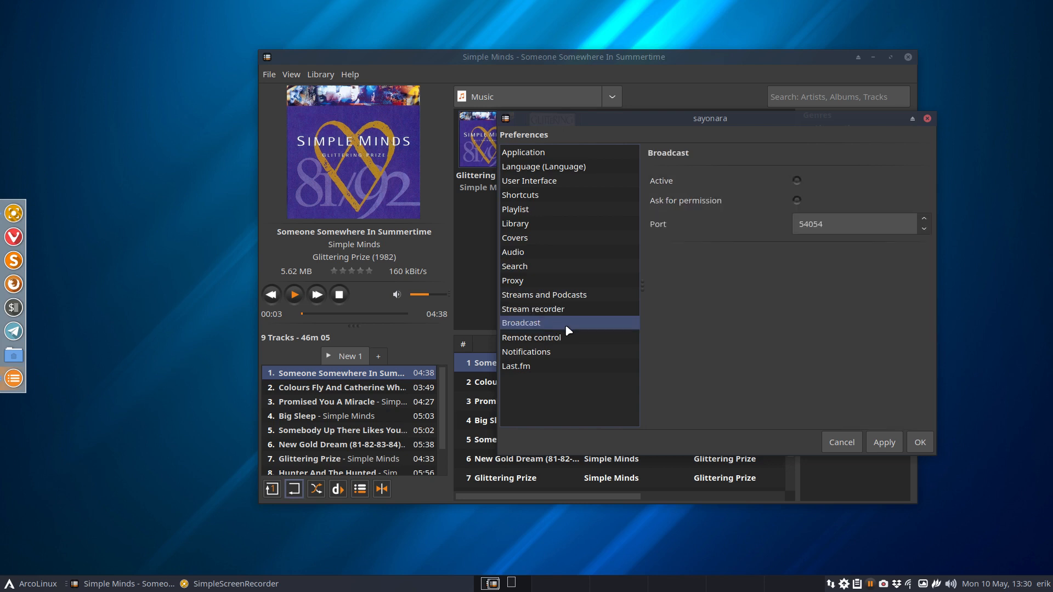
pyautogui.click(527, 351)
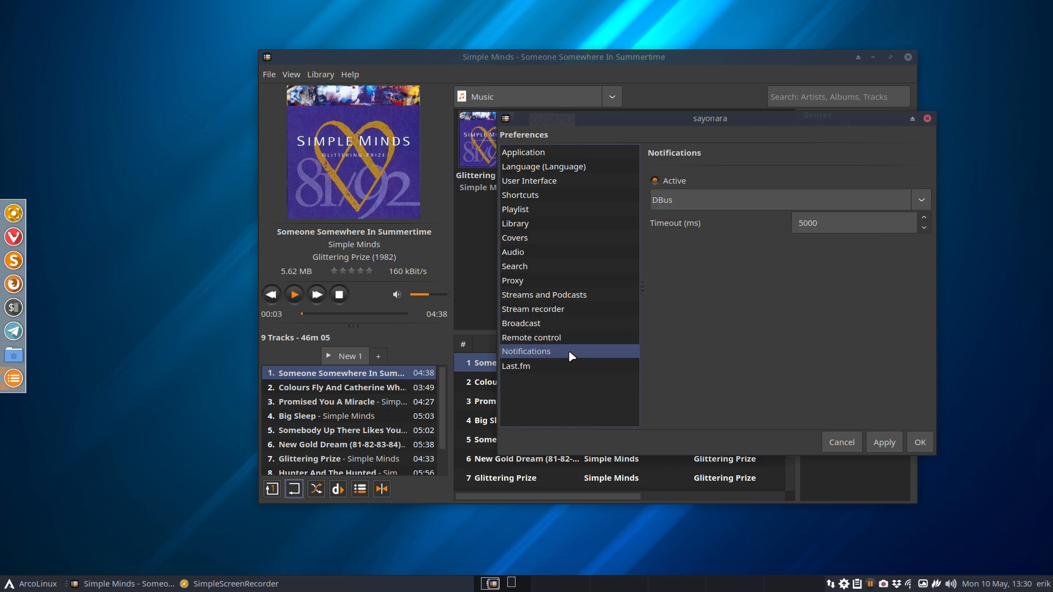
pyautogui.moveTo(557, 373)
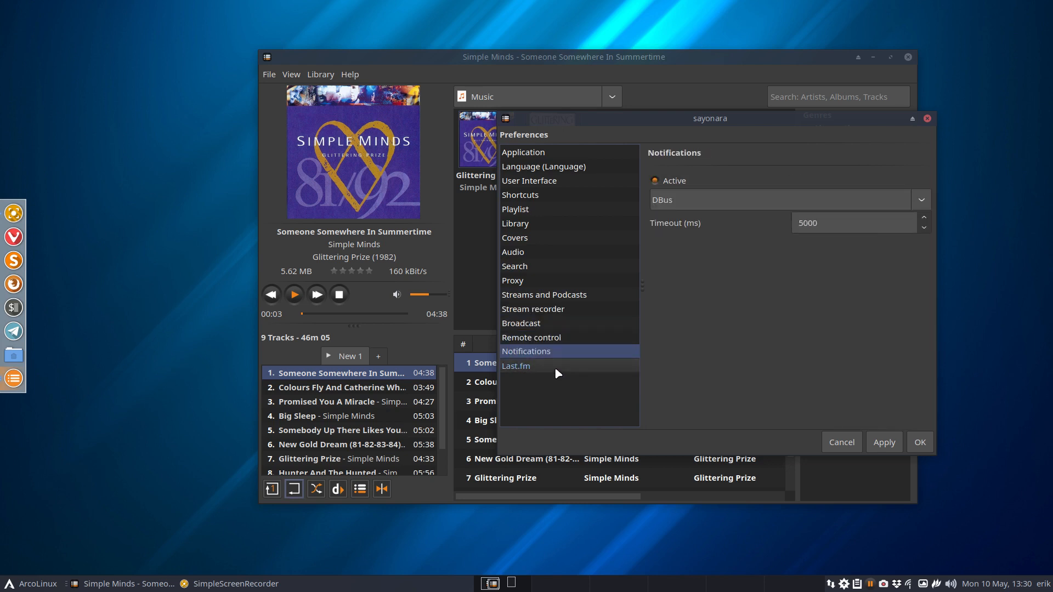
pyautogui.click(517, 366)
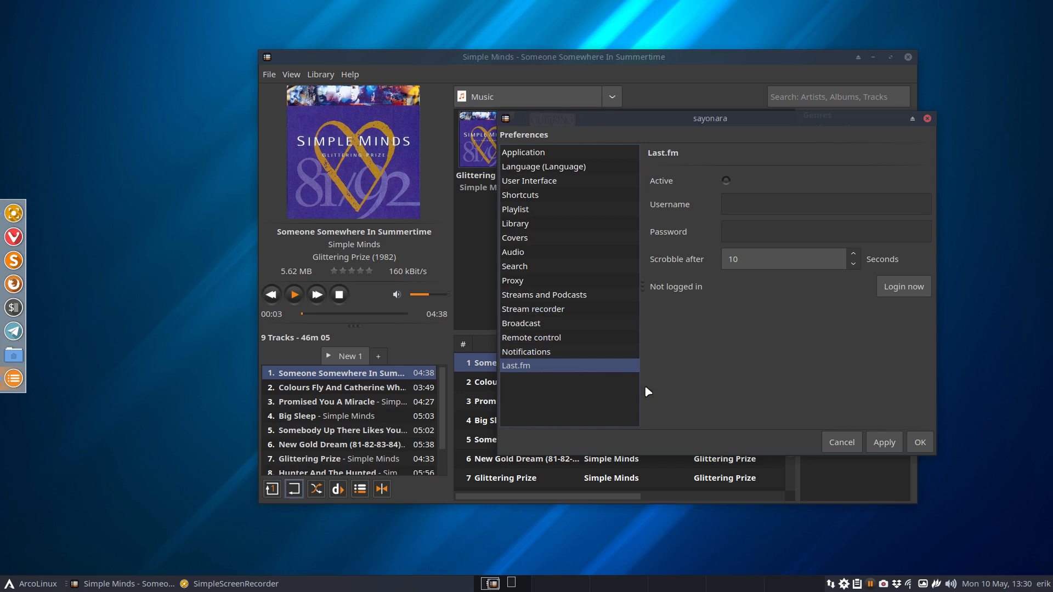
pyautogui.moveTo(741, 212)
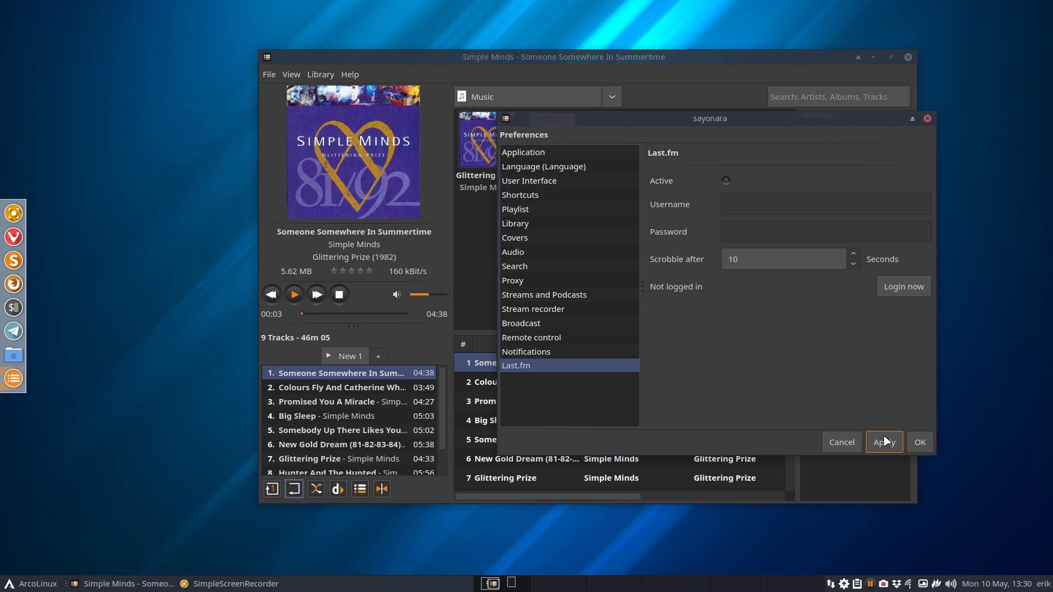
pyautogui.moveTo(919, 442)
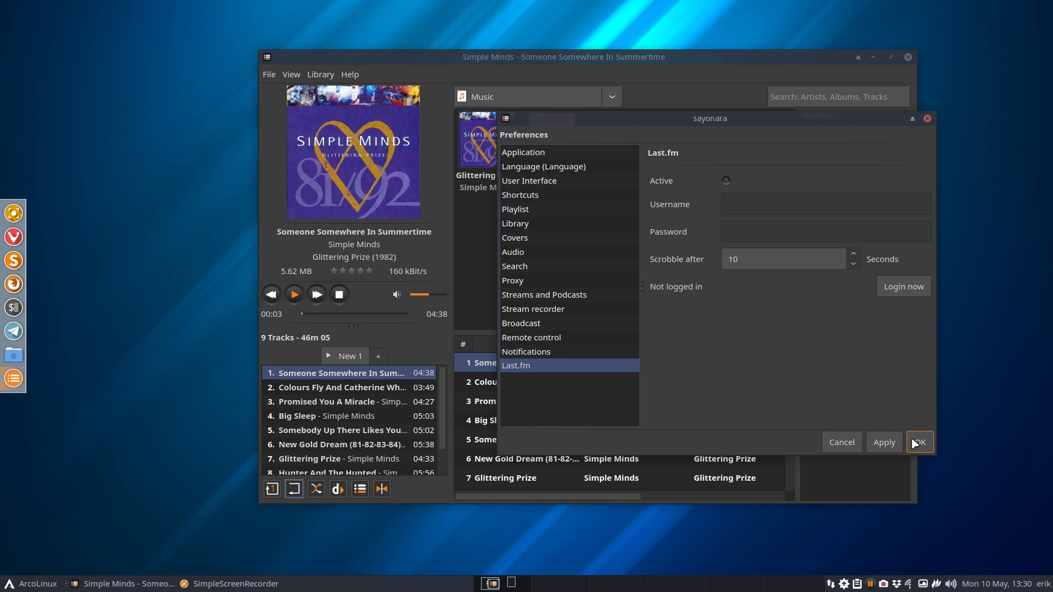
pyautogui.click(918, 442)
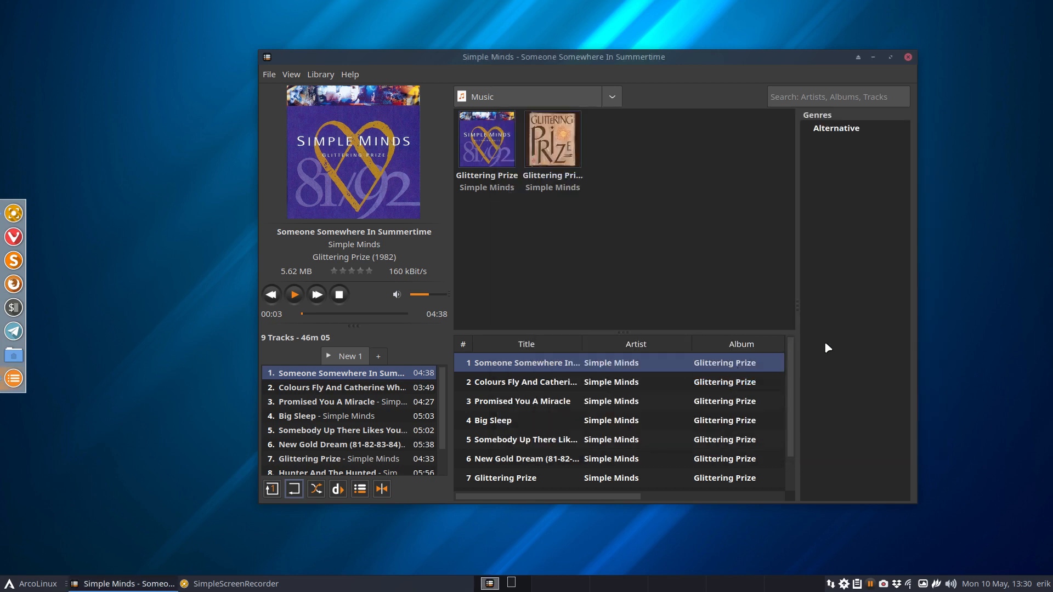
# Play the current song and switch the display to the ten-band Equalizer via the View menu.
pyautogui.click(290, 75)
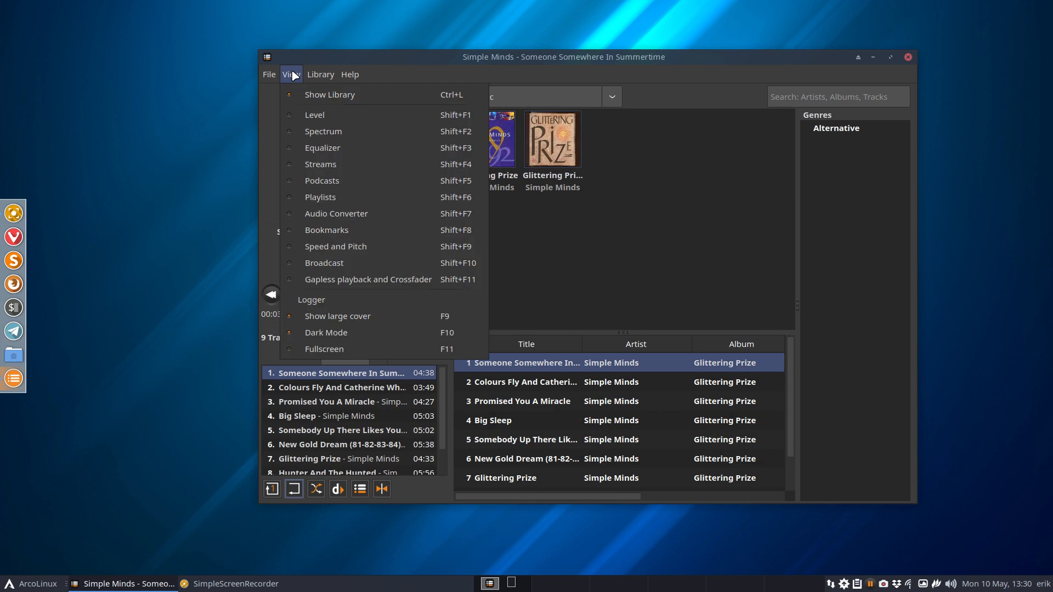
pyautogui.moveTo(314, 114)
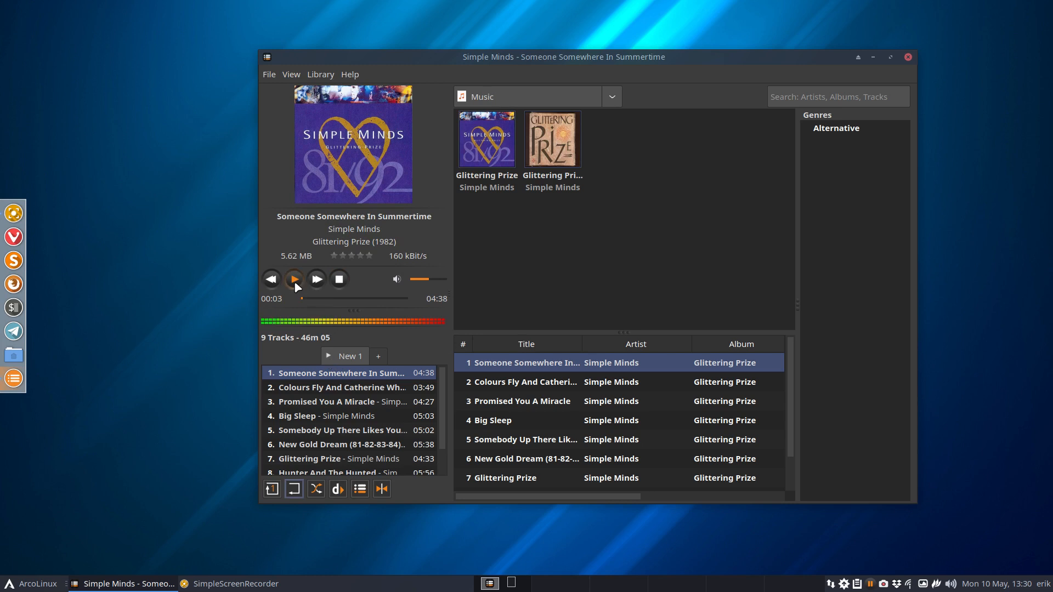
pyautogui.click(293, 279)
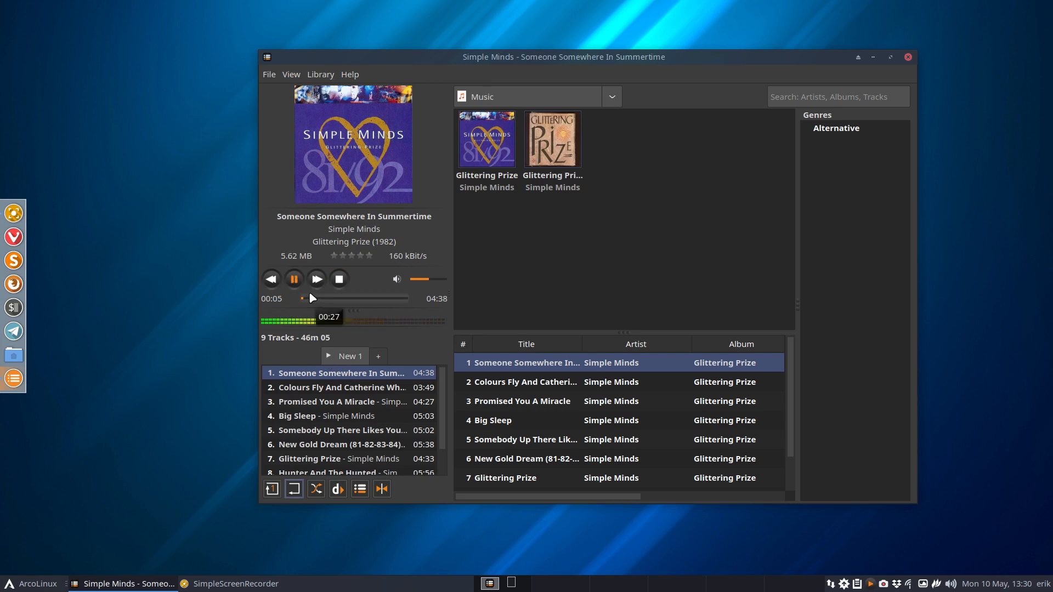
pyautogui.click(290, 74)
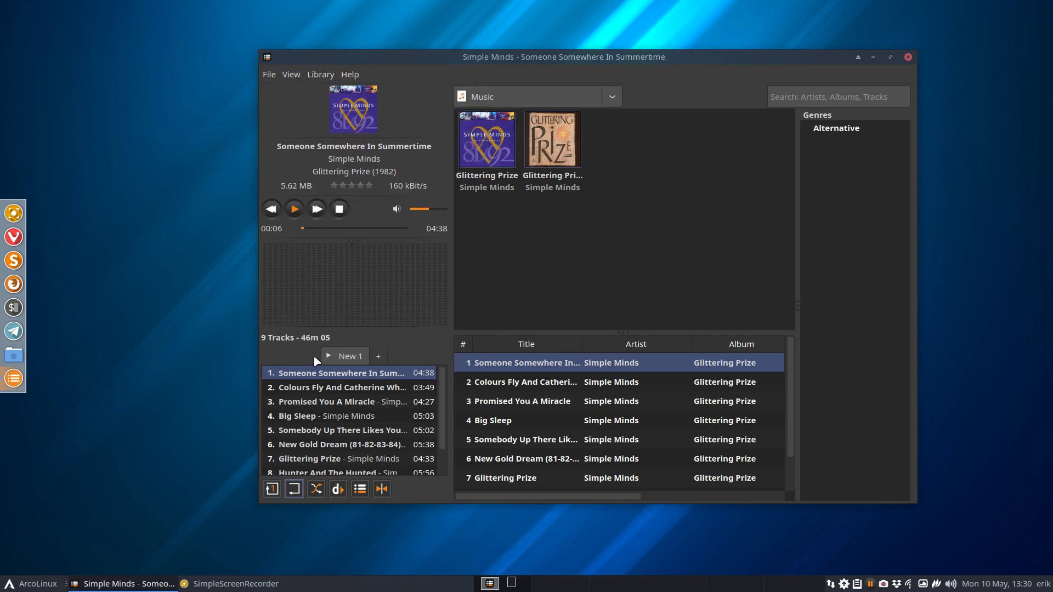
pyautogui.click(294, 208)
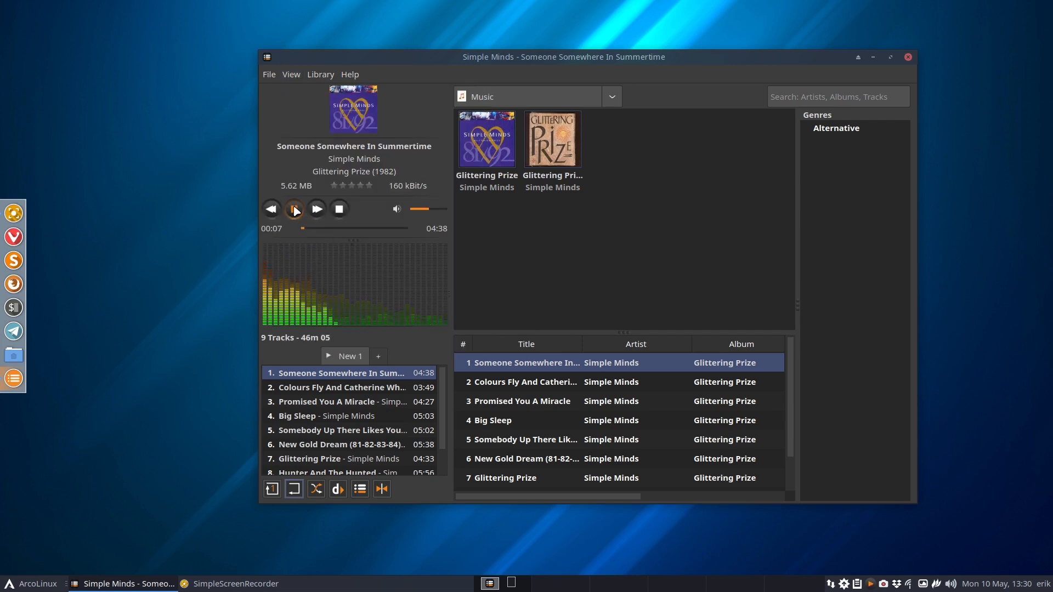
pyautogui.click(290, 74)
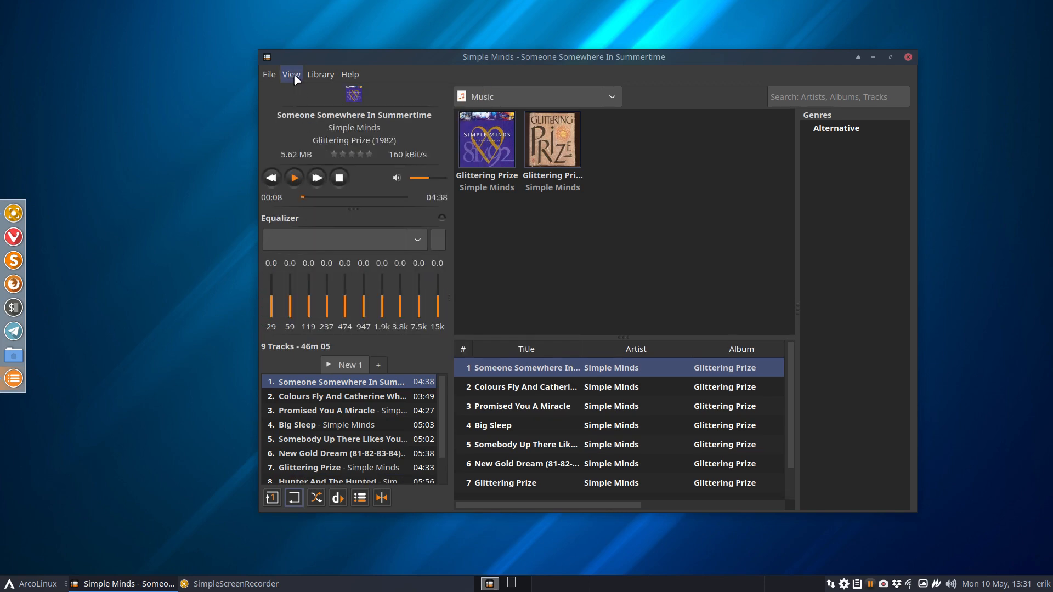
# Show the Streams, Playlists and Audio Converter panels from the View menu.
pyautogui.click(291, 74)
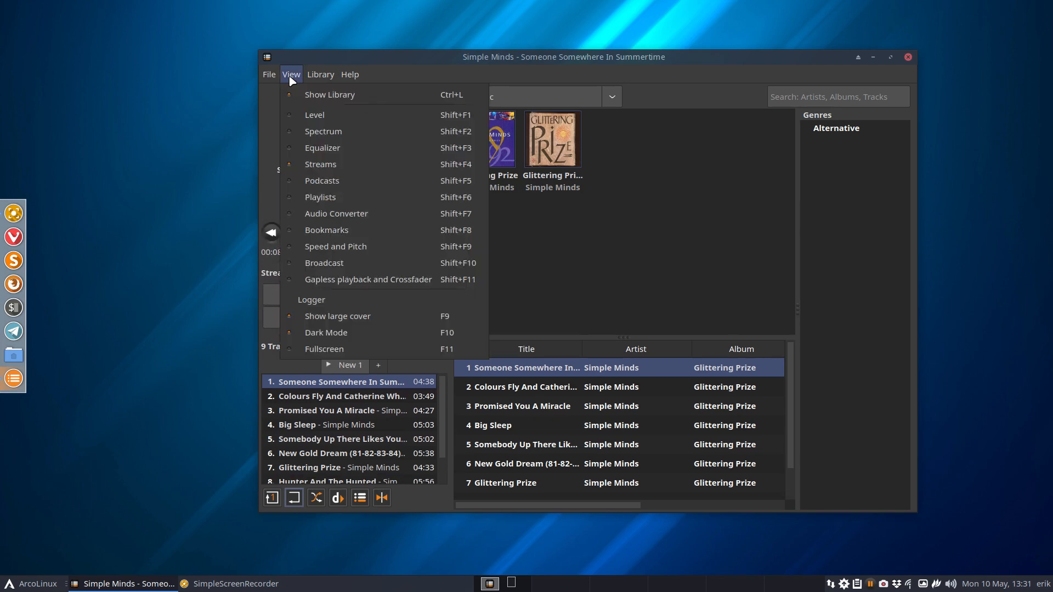
pyautogui.moveTo(294, 84)
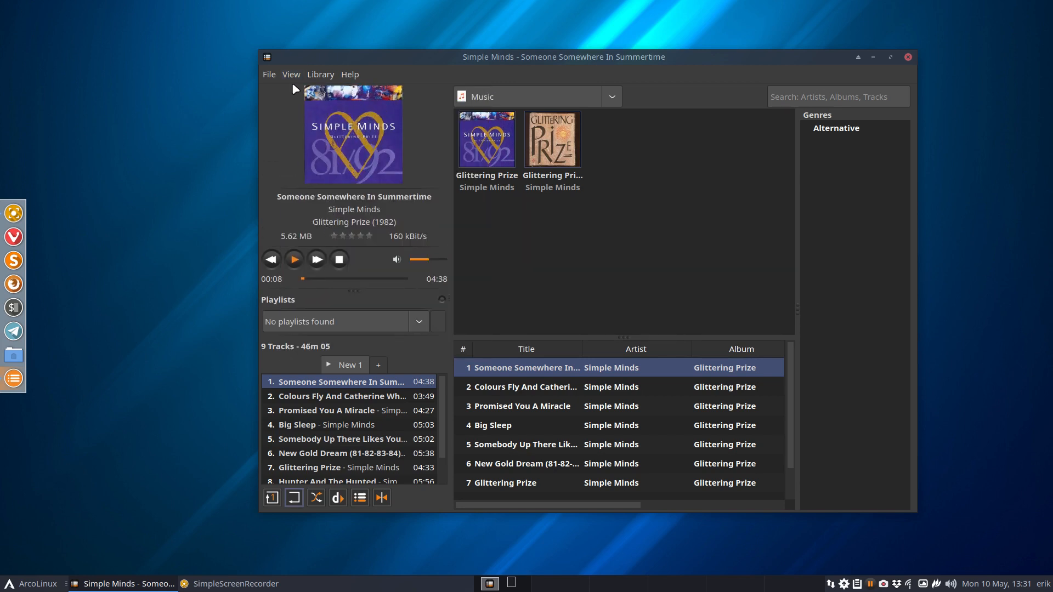
pyautogui.click(291, 74)
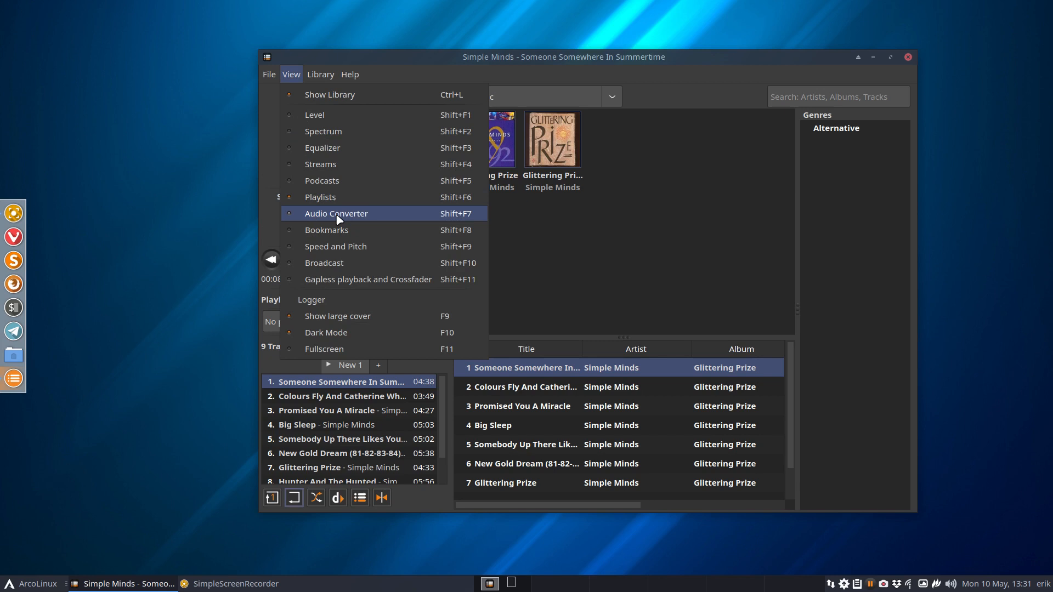
pyautogui.click(336, 214)
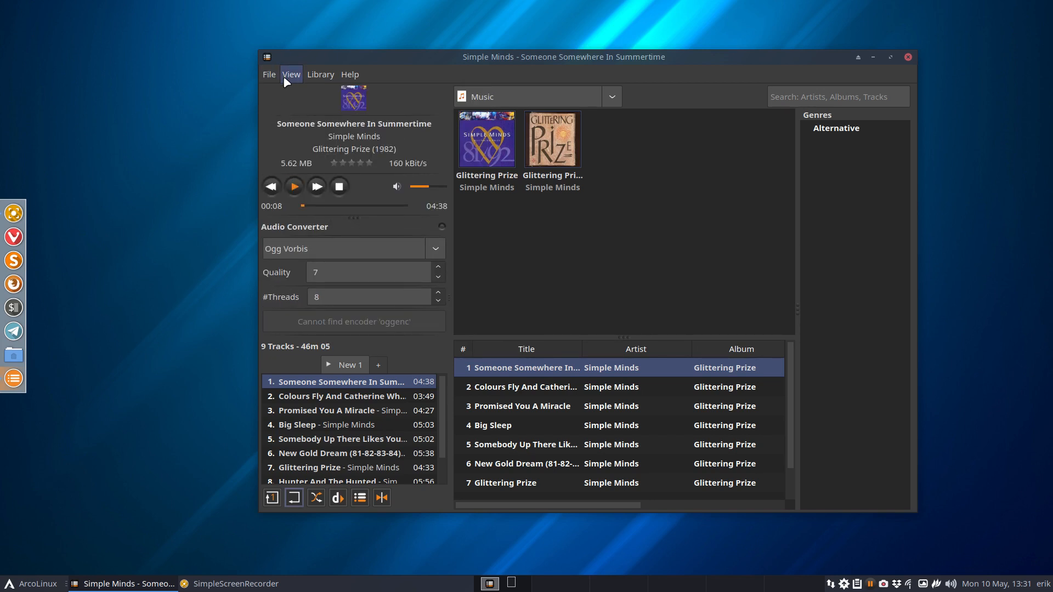
pyautogui.click(434, 249)
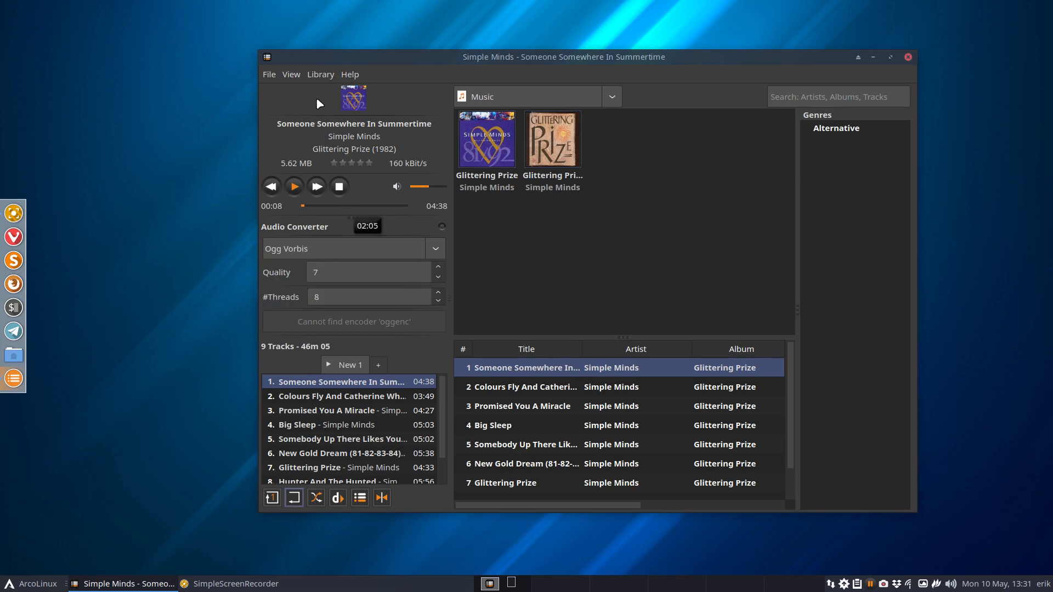
# Show the Bookmarks panel, then leave the Speed and Pitch controls showing.
pyautogui.click(290, 74)
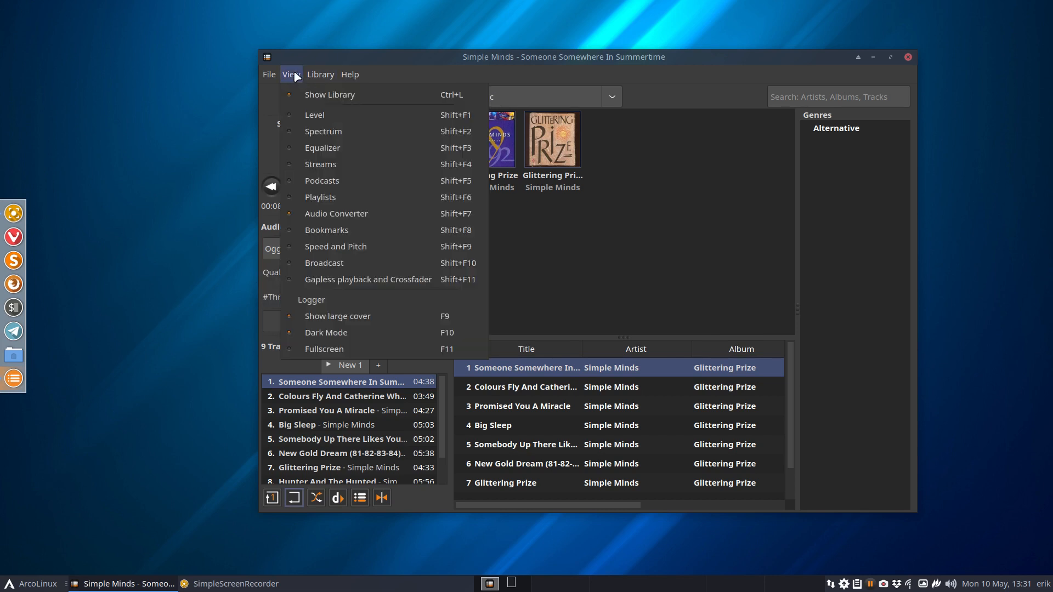
pyautogui.moveTo(322, 147)
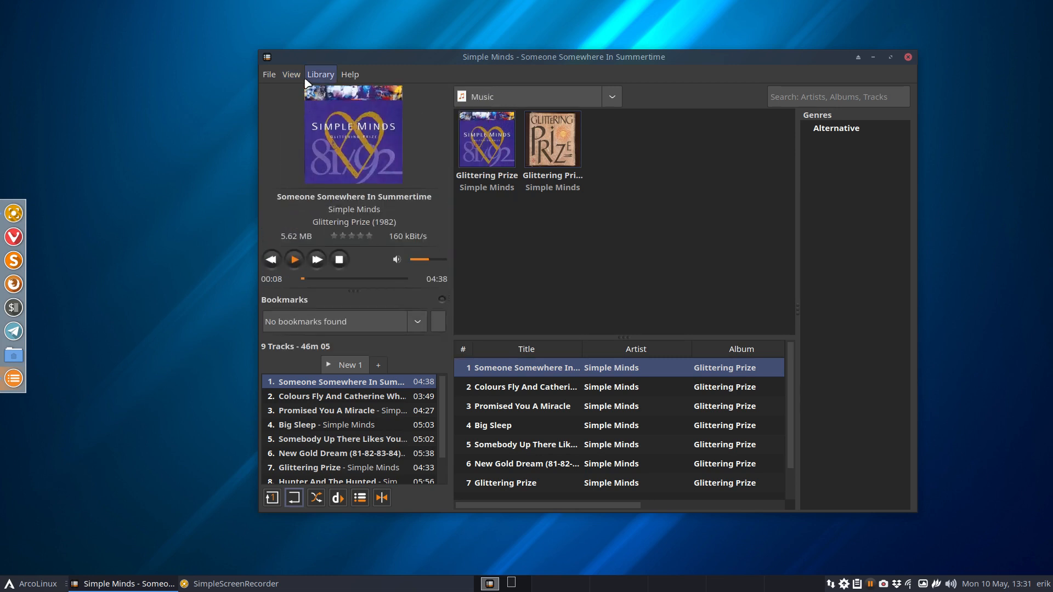
pyautogui.click(291, 73)
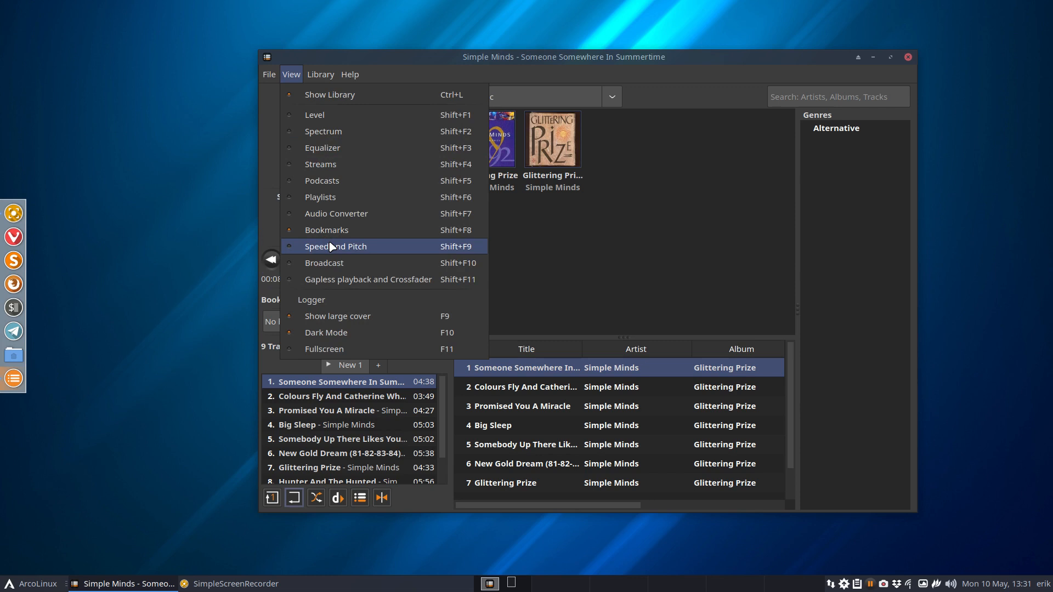
pyautogui.moveTo(345, 253)
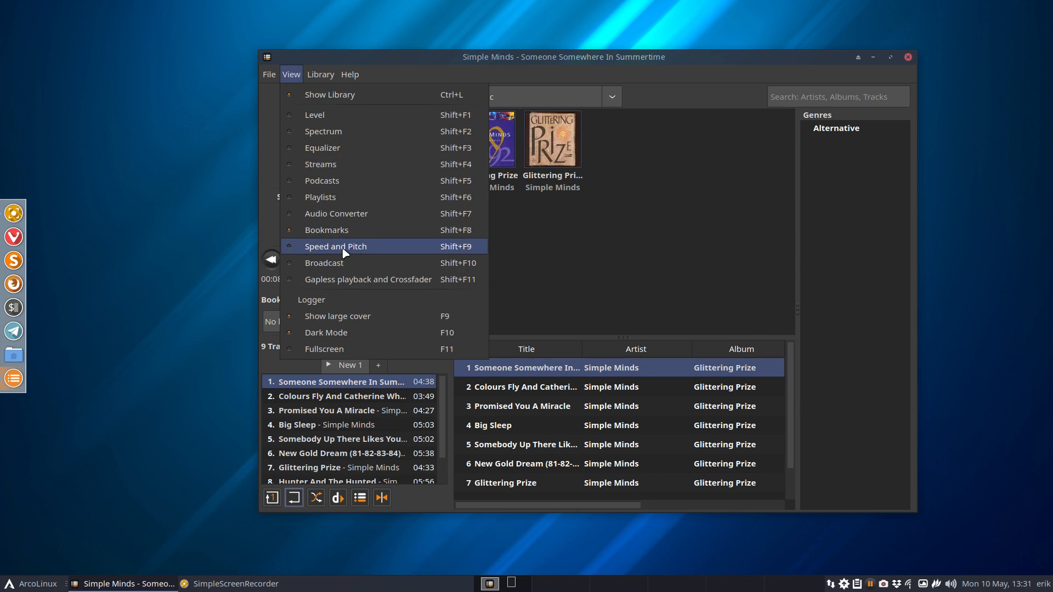
pyautogui.click(335, 246)
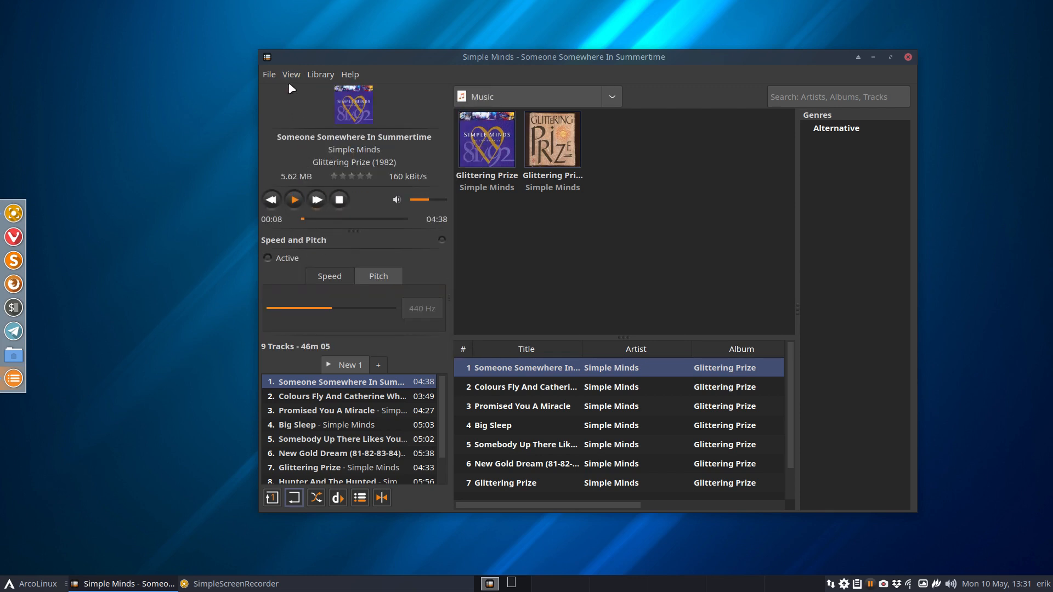
pyautogui.click(290, 73)
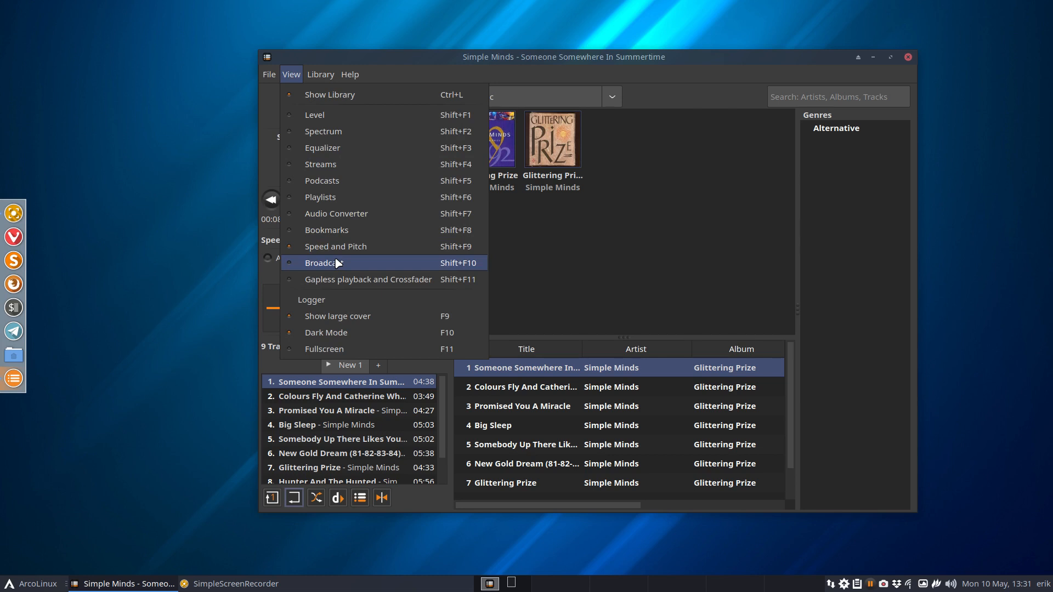
pyautogui.moveTo(411, 282)
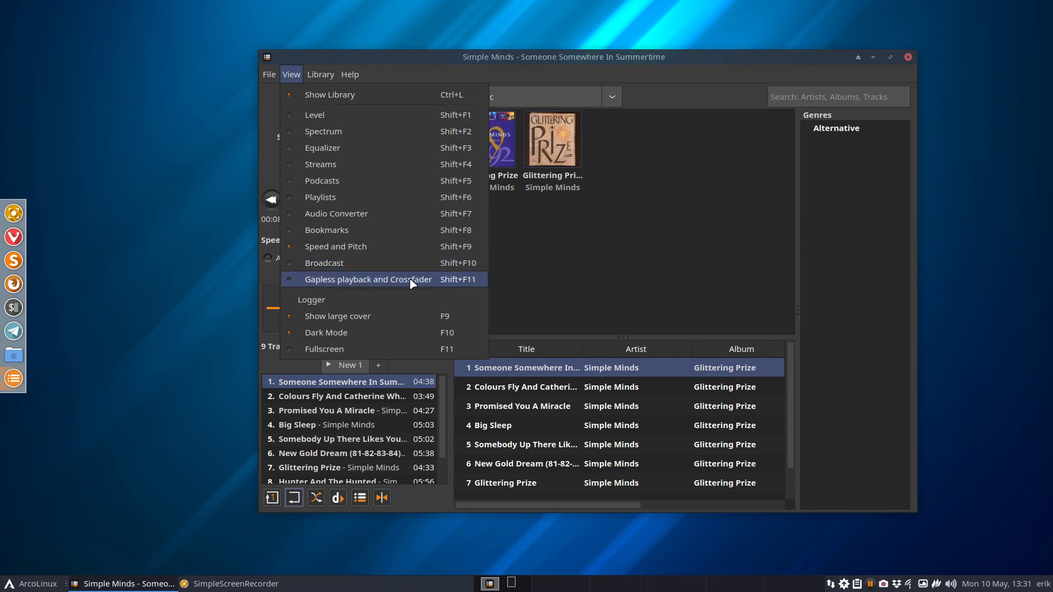
pyautogui.moveTo(390, 349)
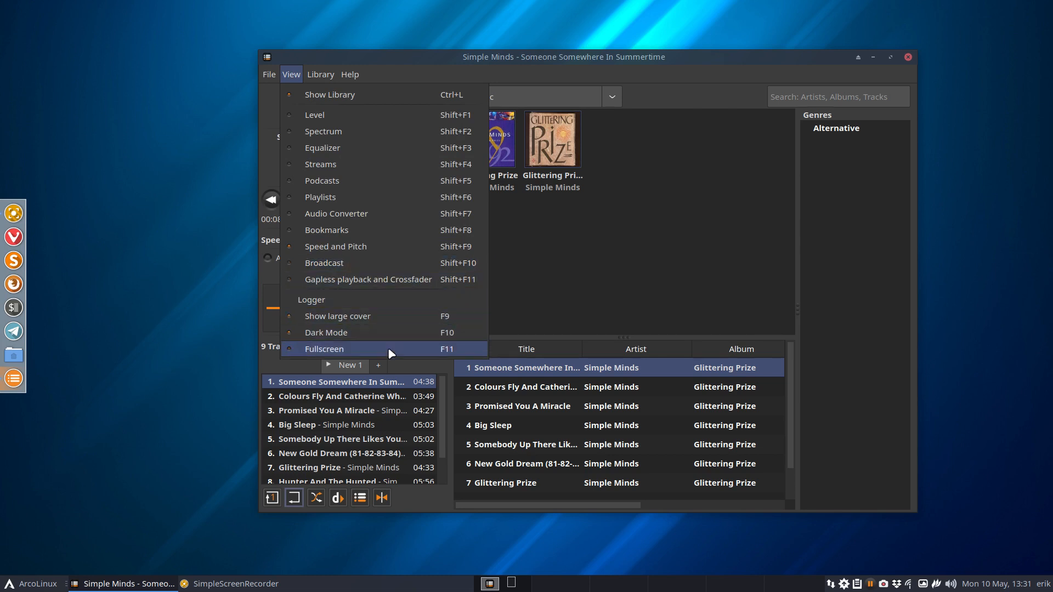
# Switch to fullscreen and reload the Music library with a fast scan so Waterfront appears.
pyautogui.click(324, 349)
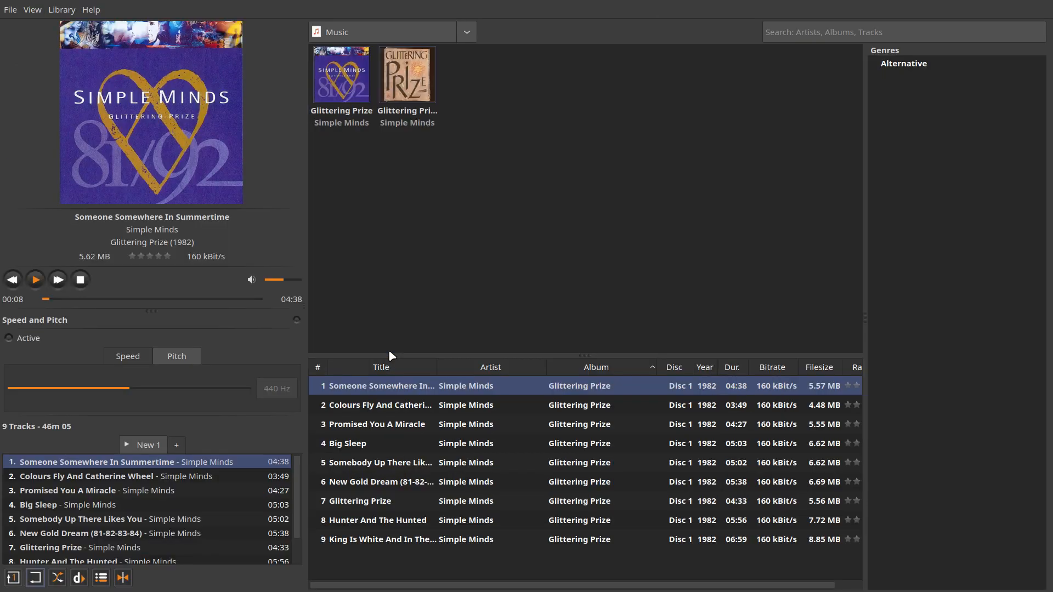
pyautogui.click(61, 10)
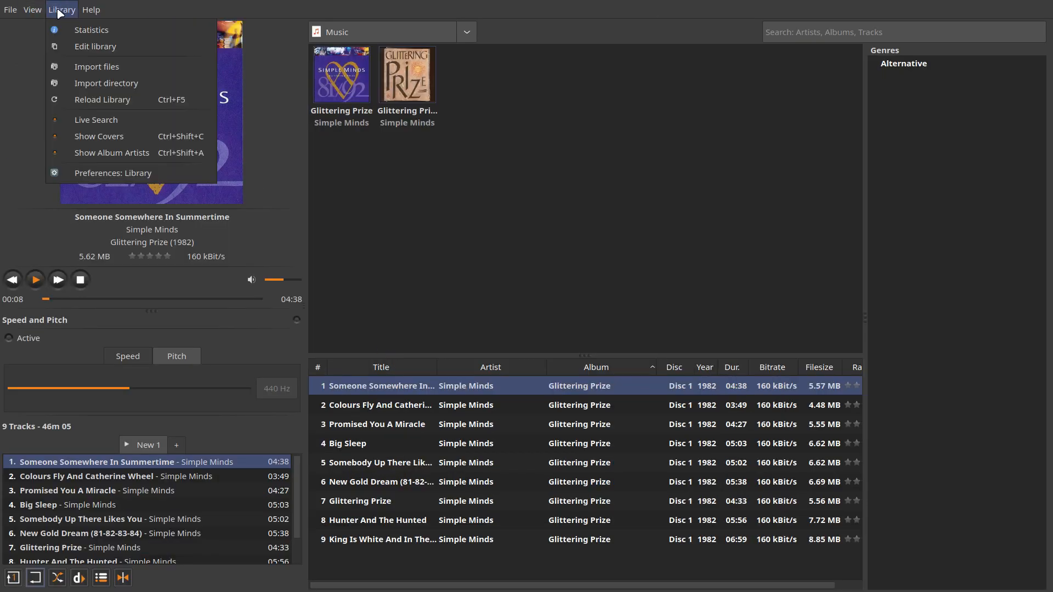
pyautogui.moveTo(97, 67)
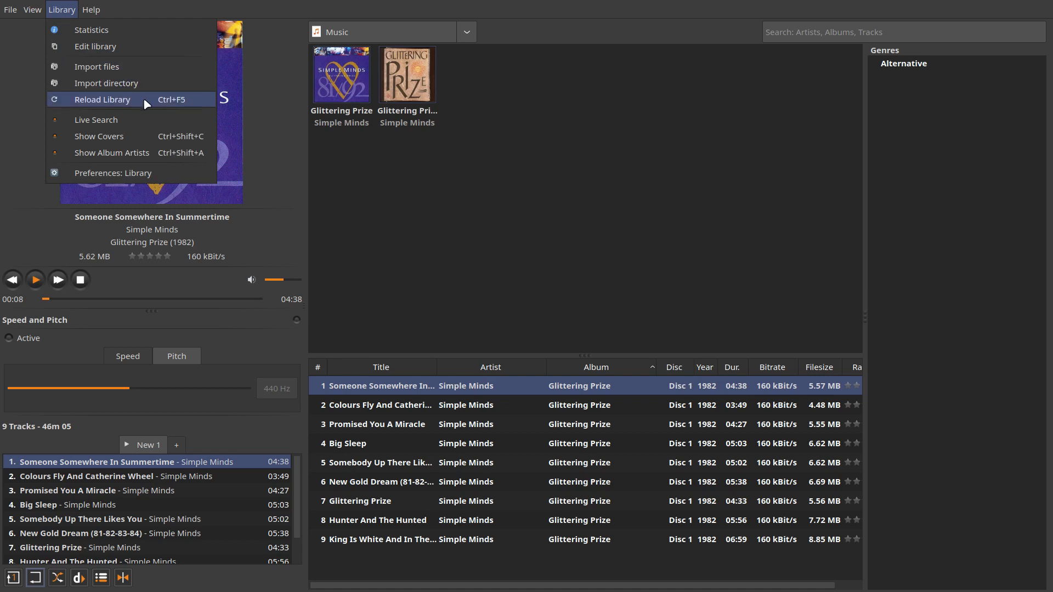
pyautogui.click(102, 100)
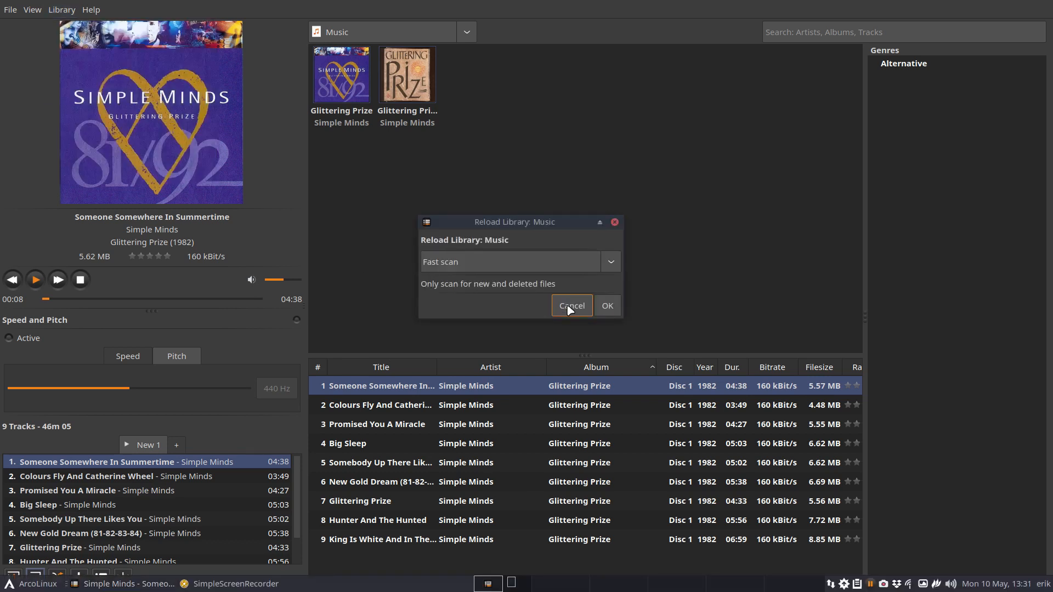
pyautogui.click(609, 262)
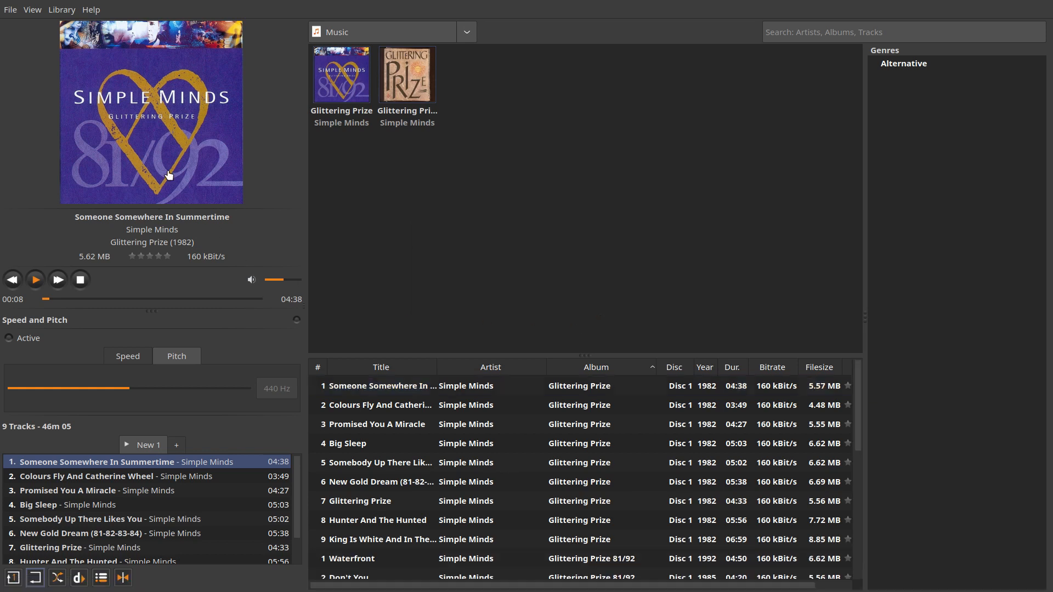
pyautogui.click(62, 10)
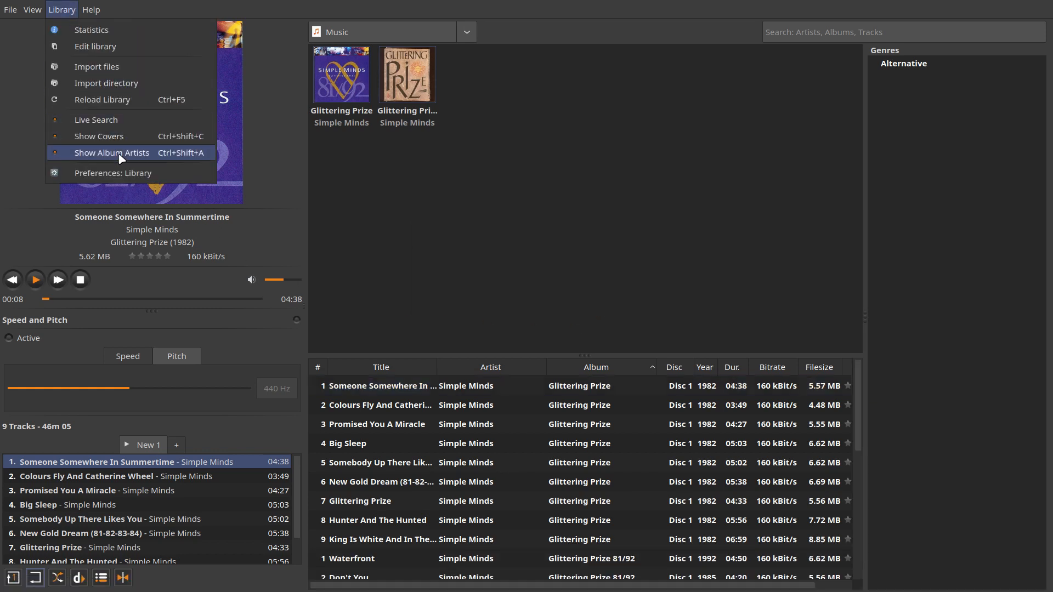
pyautogui.moveTo(96, 119)
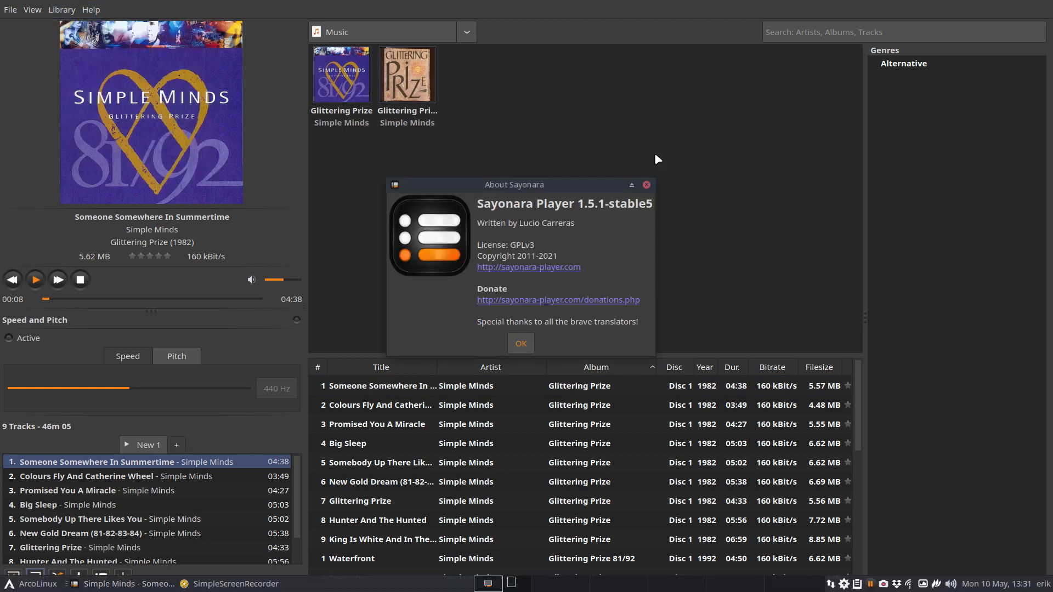
pyautogui.moveTo(572, 193)
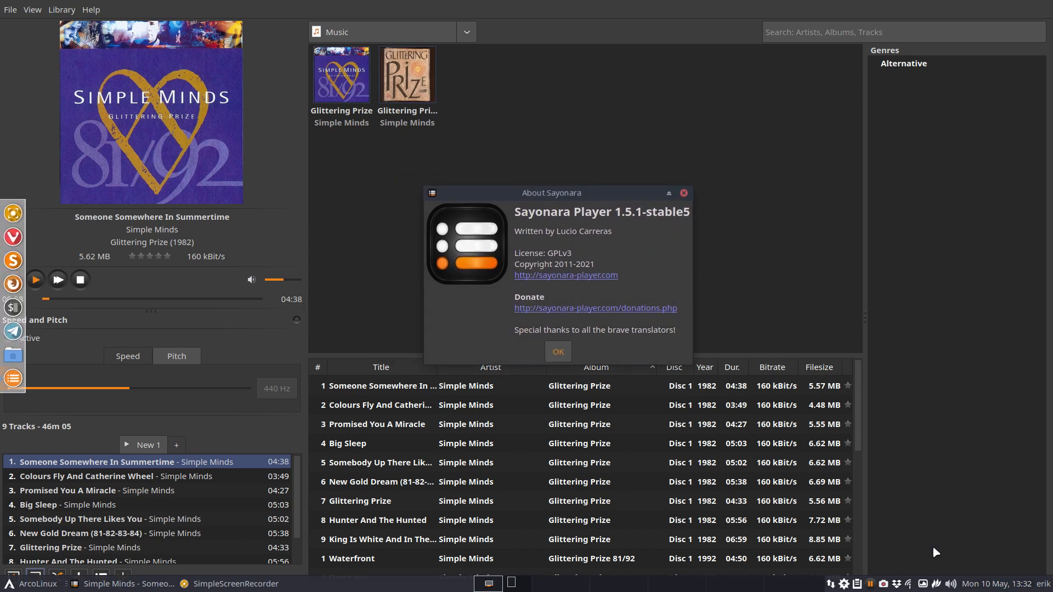
pyautogui.click(35, 279)
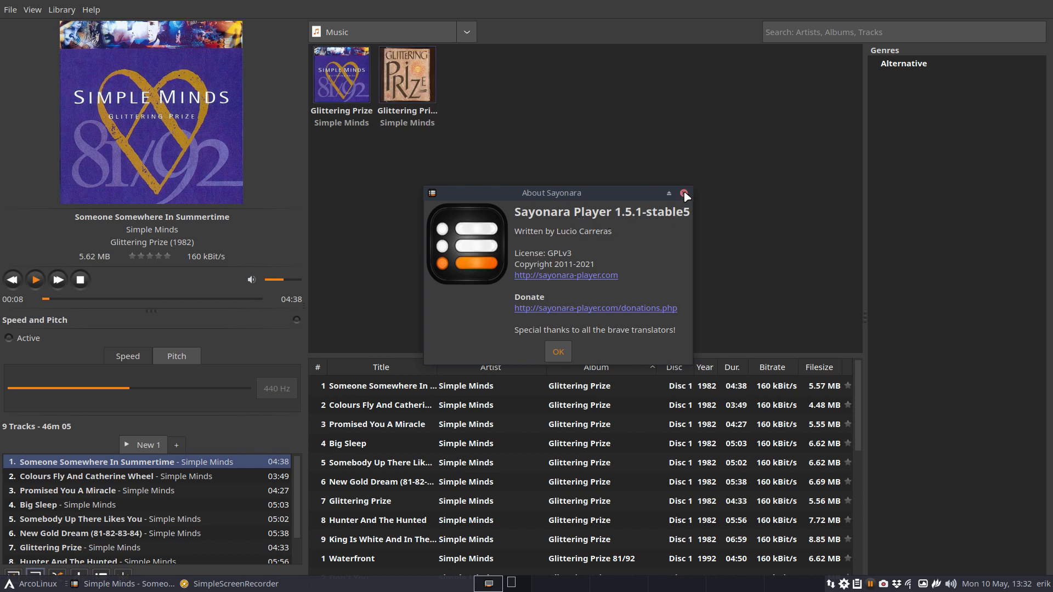
pyautogui.click(684, 193)
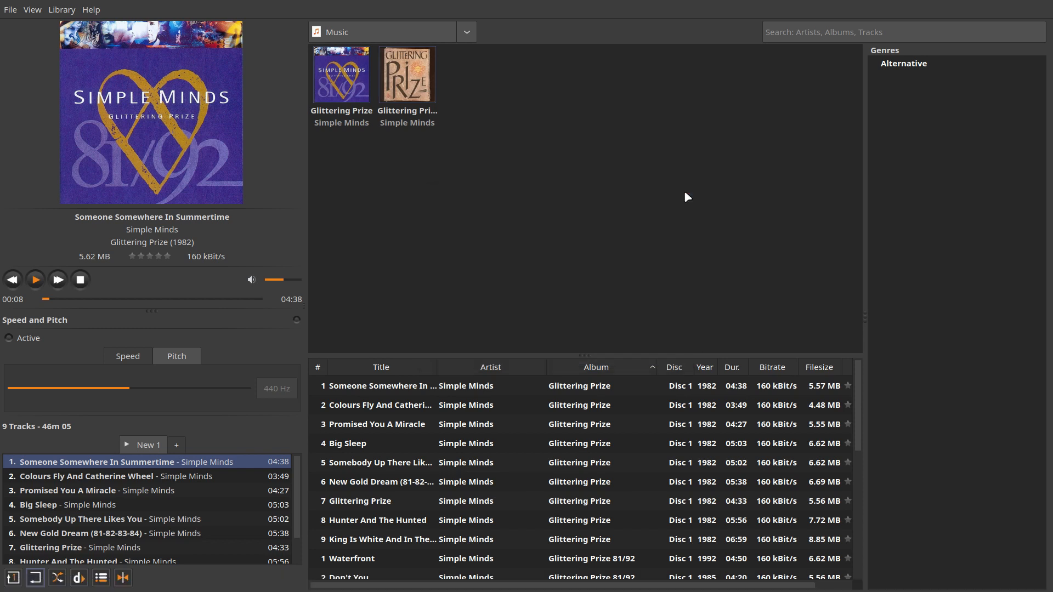
pyautogui.moveTo(651, 200)
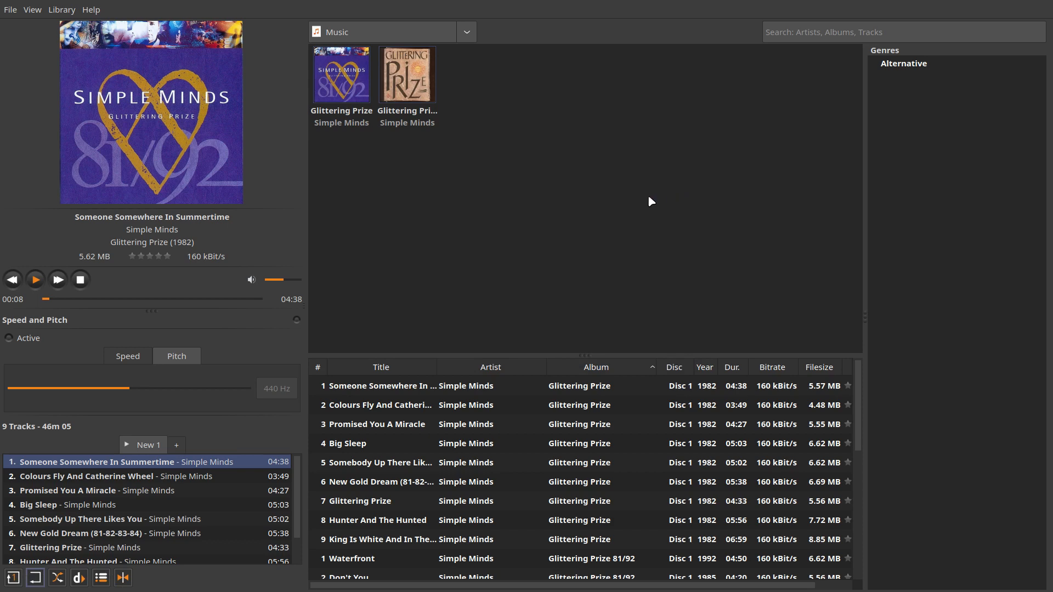